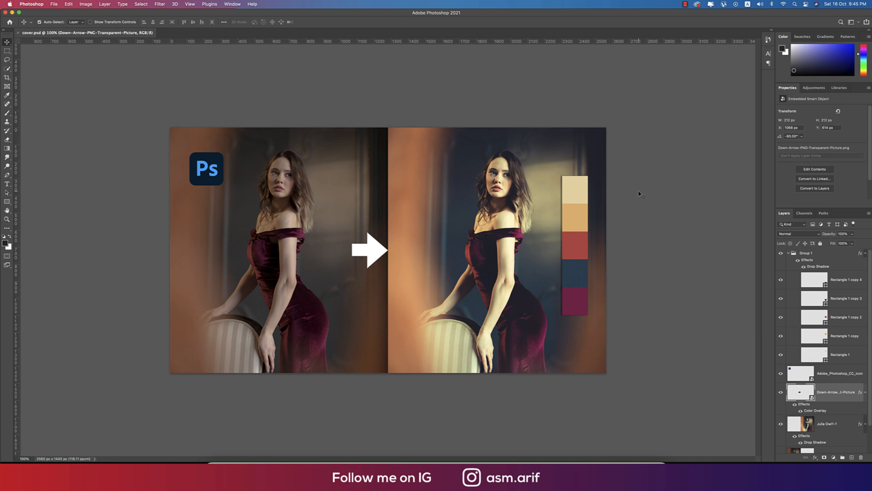
{"action": "mouse_move", "coordinate": [652, 195]}
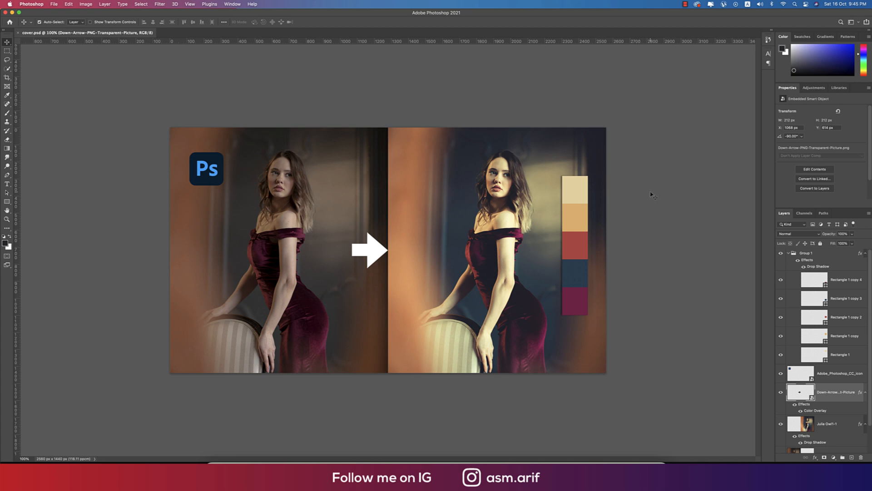
{"action": "mouse_move", "coordinate": [685, 204]}
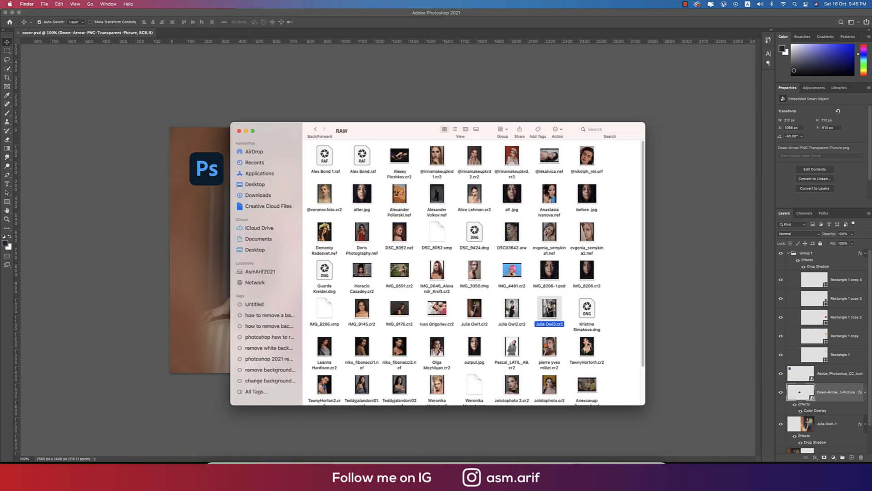
Open the .cr2 portrait of the woman in the burgundy dress into Camera Raw
{"action": "left_click", "coordinate": [473, 309]}
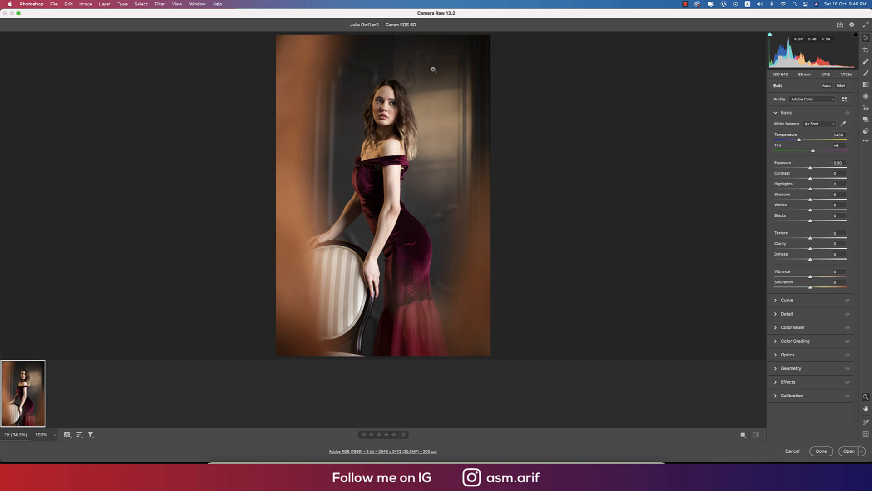
{"action": "mouse_move", "coordinate": [433, 18]}
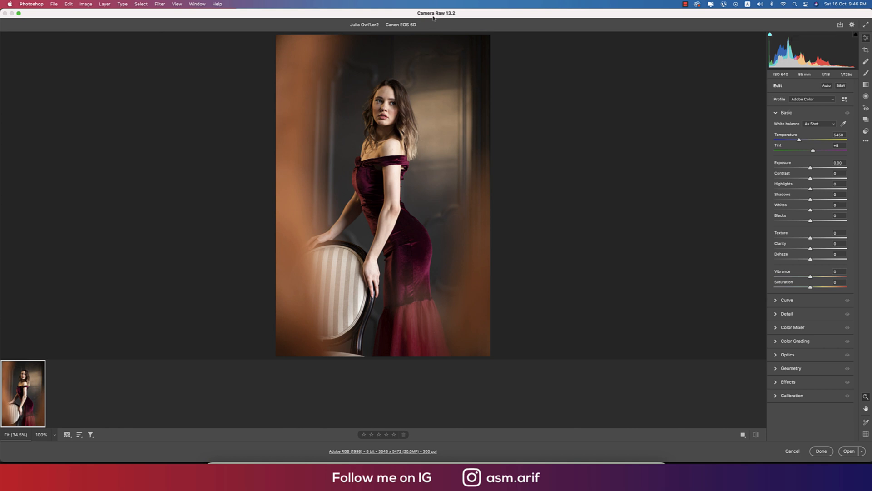
{"action": "mouse_move", "coordinate": [680, 220]}
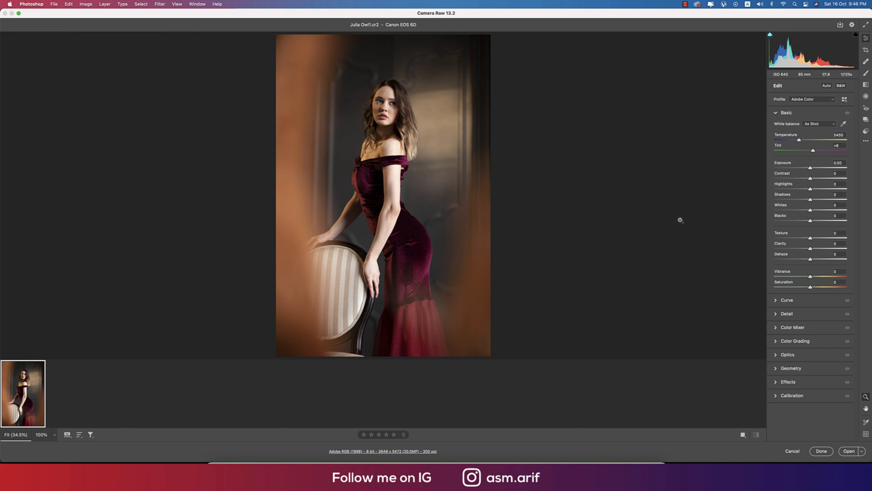
Bring the raw portrait into Photoshop as an embedded smart object via Open as Object
{"action": "left_click", "coordinate": [389, 434]}
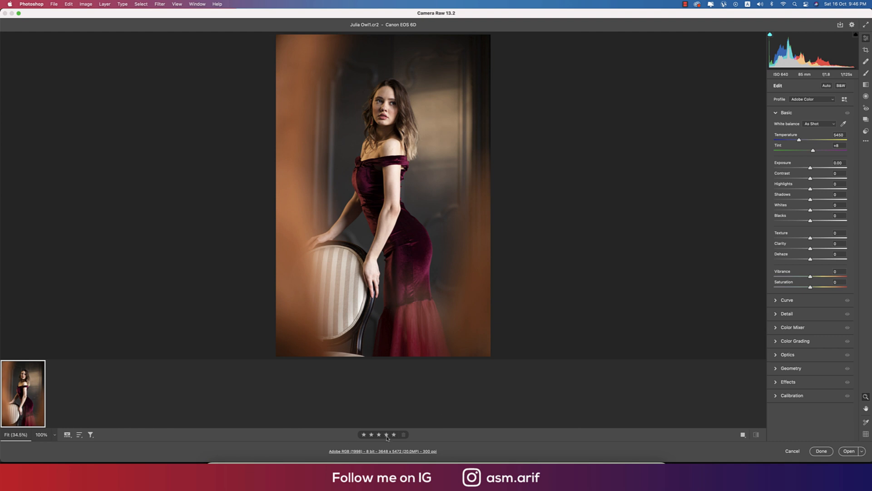
{"action": "left_click", "coordinate": [386, 434]}
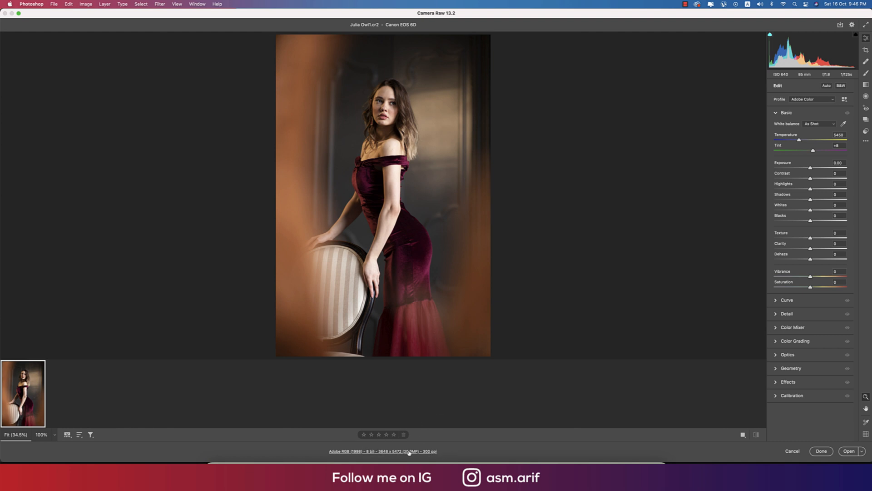
{"action": "mouse_move", "coordinate": [397, 390]}
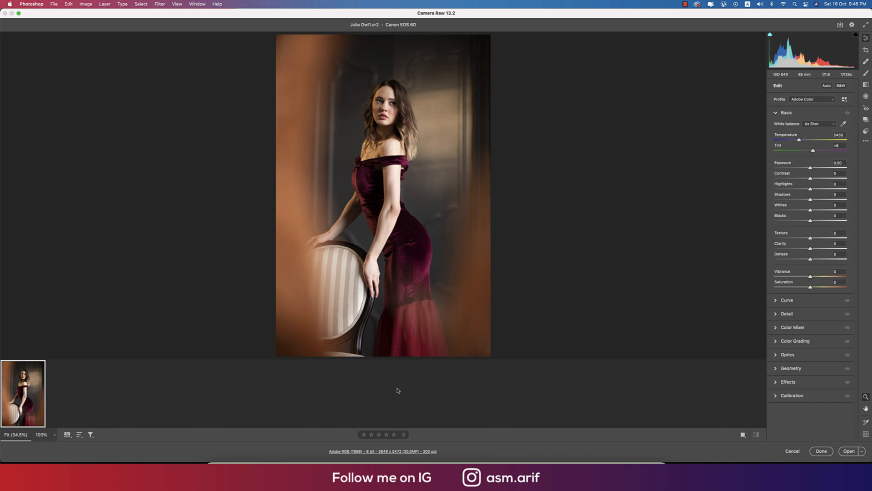
{"action": "mouse_move", "coordinate": [505, 430]}
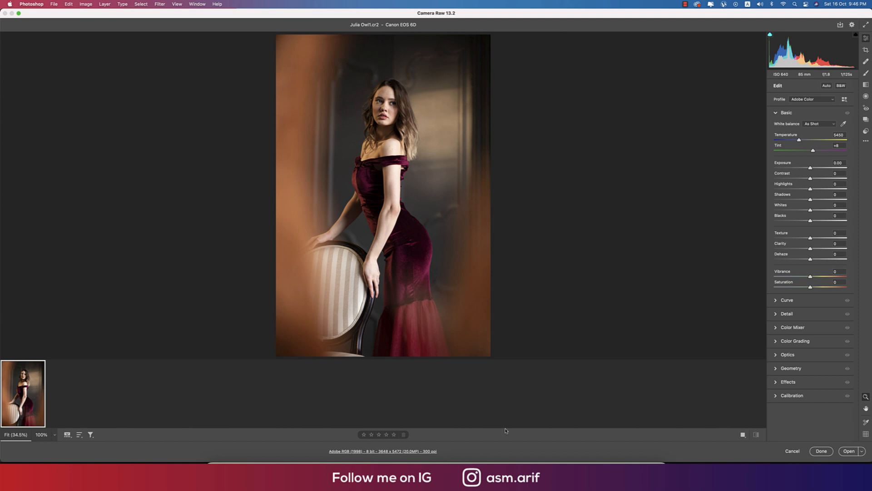
{"action": "left_click", "coordinate": [862, 450]}
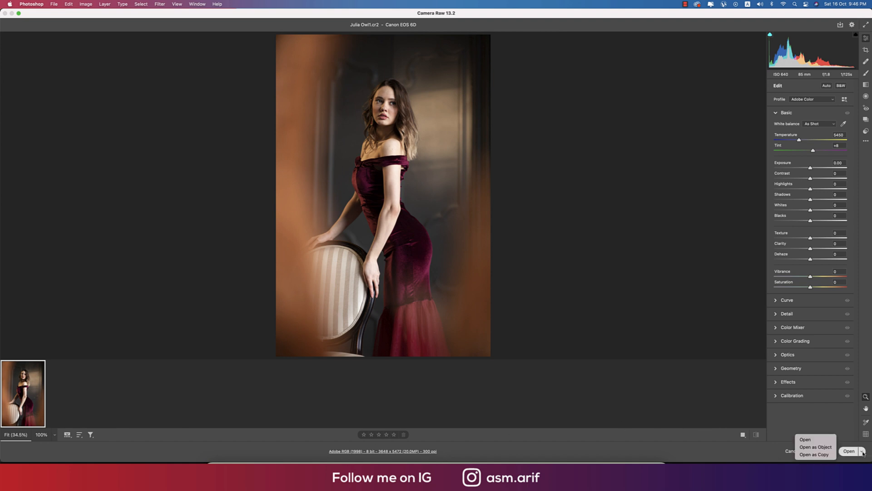
{"action": "mouse_move", "coordinate": [815, 447]}
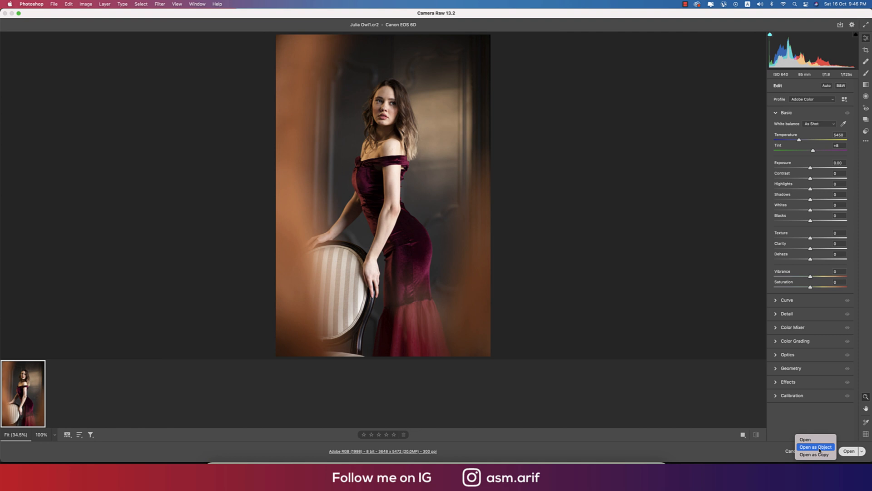
{"action": "left_click", "coordinate": [814, 447]}
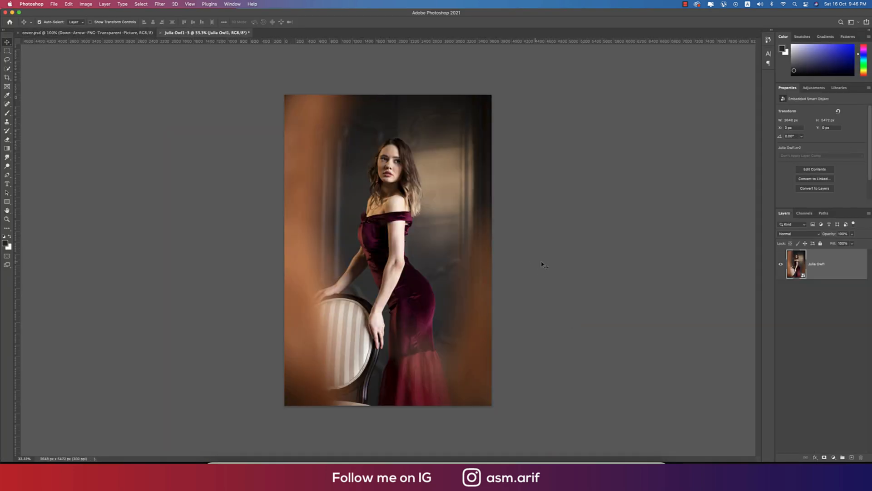
Duplicate the portrait layer with Cmd+J and rasterize the copy into a pixel layer
{"action": "key", "text": "cmd+j"}
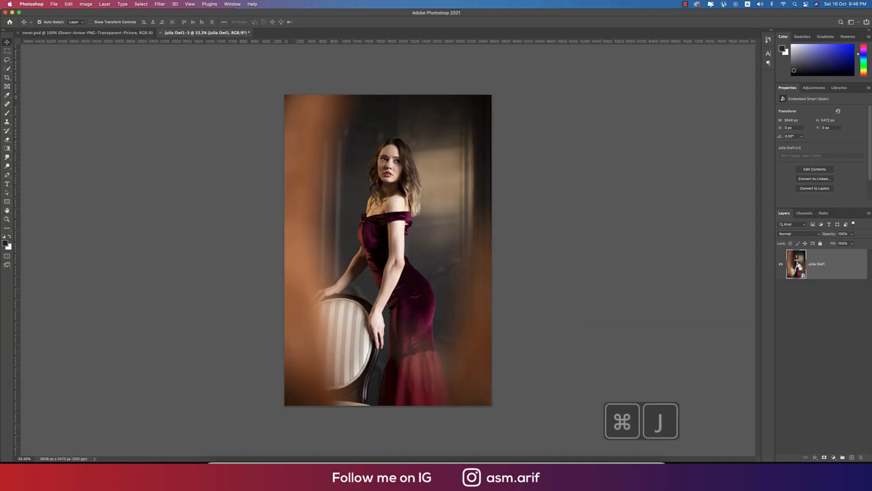
{"action": "key", "text": "cmd+j"}
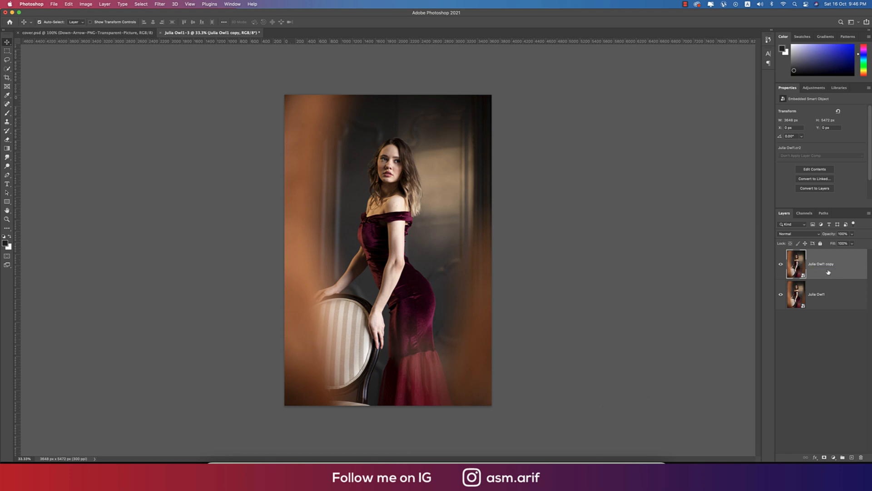
{"action": "mouse_move", "coordinate": [826, 270]}
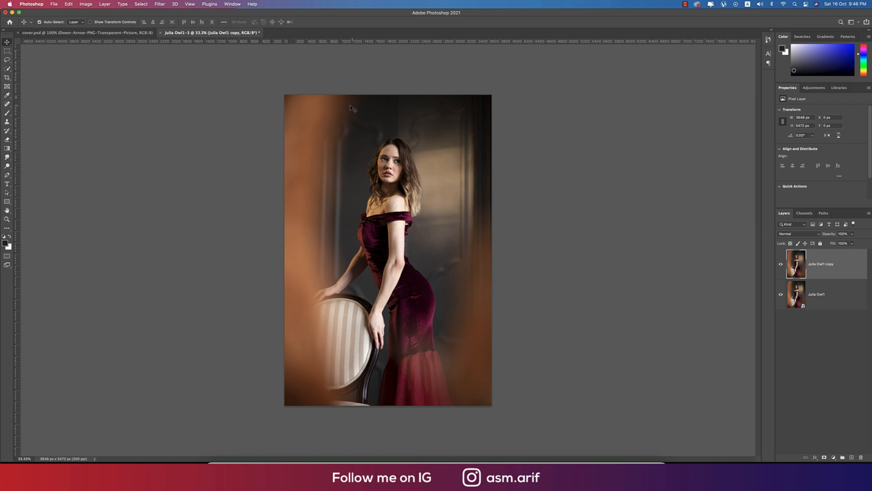
{"action": "left_click", "coordinate": [159, 4]}
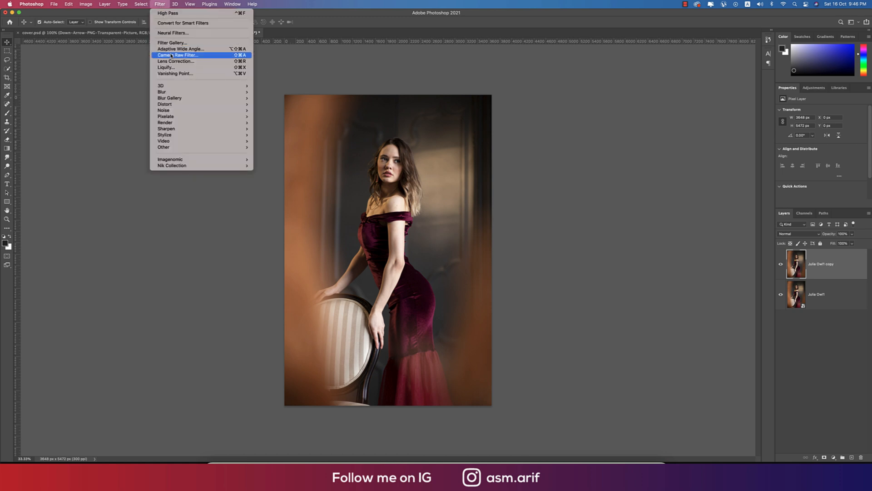
Start the Camera Raw Filter on the copy and choose Load Settings from the ••• menu
{"action": "left_click", "coordinate": [178, 54]}
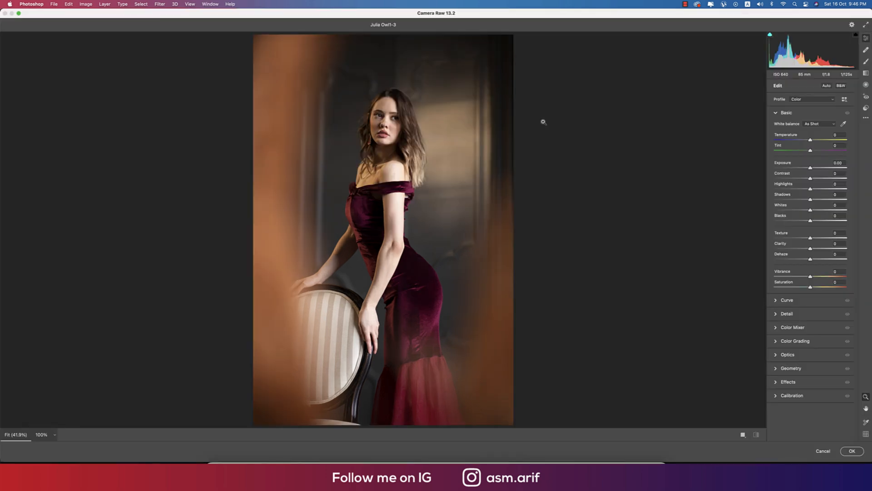
{"action": "left_click", "coordinate": [865, 117]}
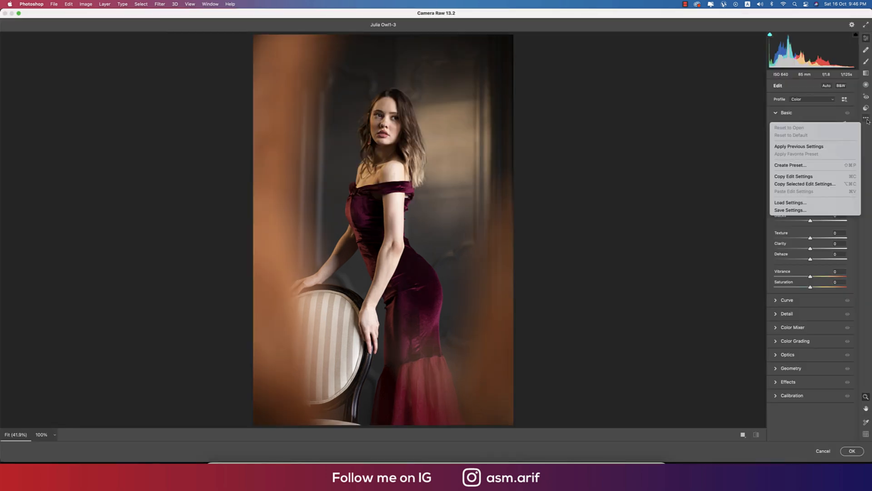
{"action": "left_click", "coordinate": [790, 202]}
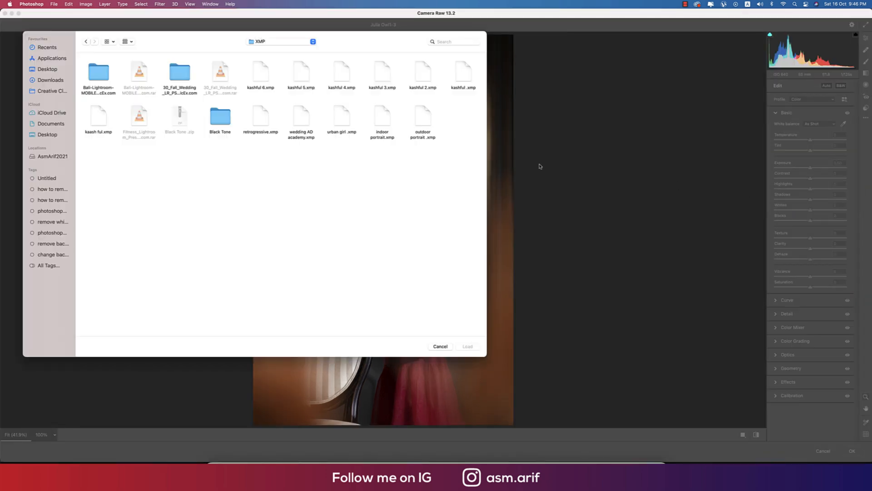
Load the beauty .xmp preset from the 16-10-21 folder onto the portrait
{"action": "left_click", "coordinate": [53, 156]}
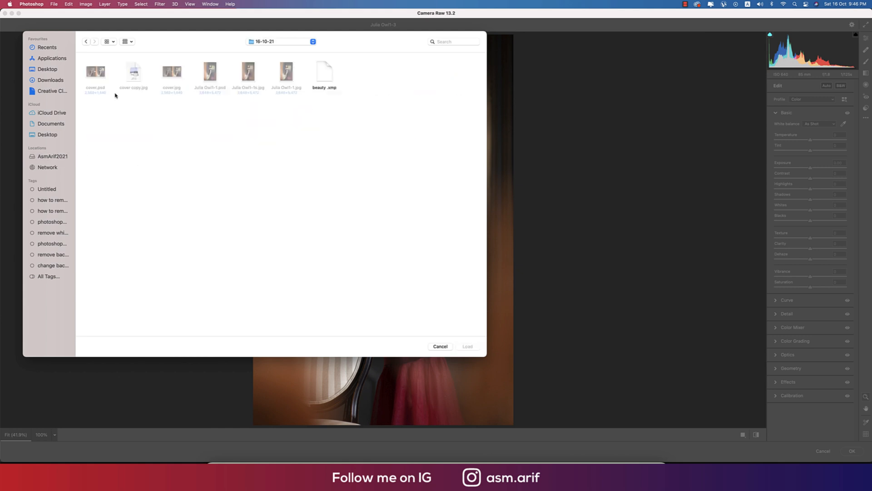
{"action": "left_click", "coordinate": [324, 74]}
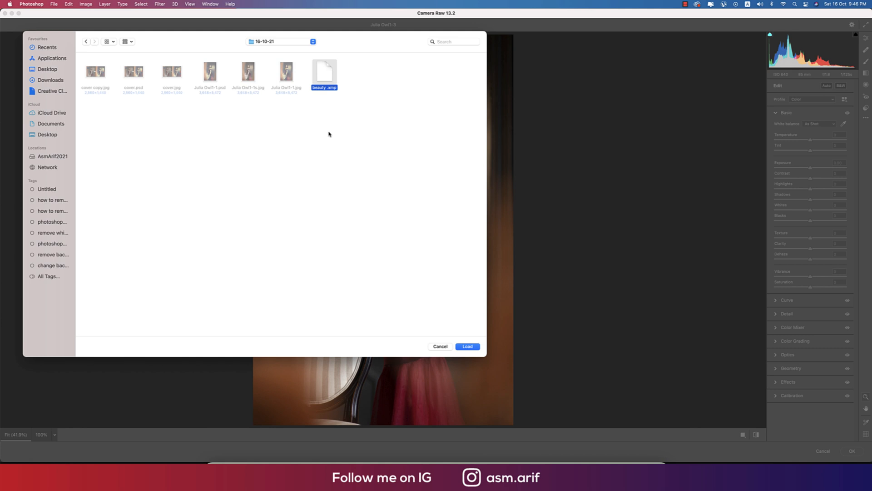
{"action": "left_click", "coordinate": [468, 346]}
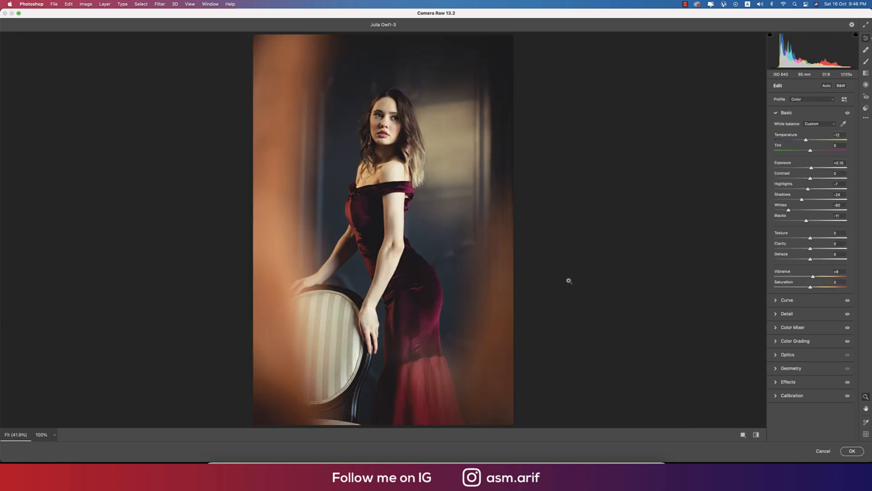
Review the preset's Basic values including Blacks, then collapse the Basic panel
{"action": "left_click", "coordinate": [755, 434]}
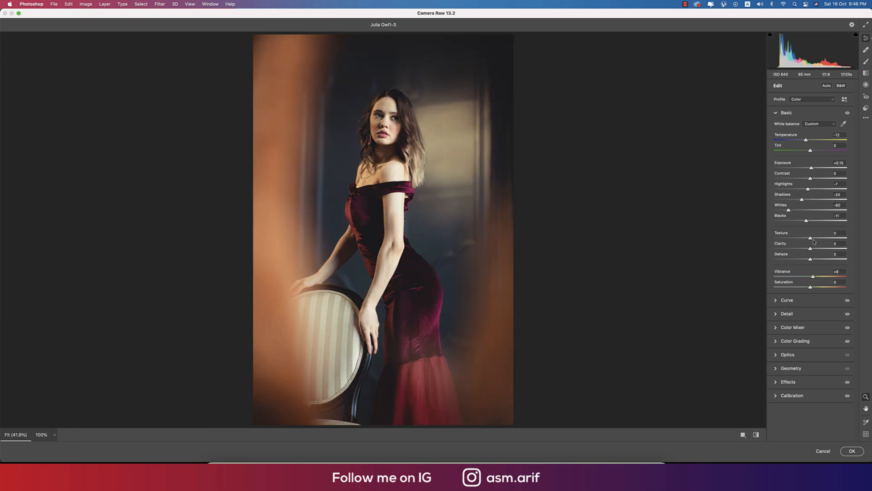
{"action": "mouse_move", "coordinate": [864, 161]}
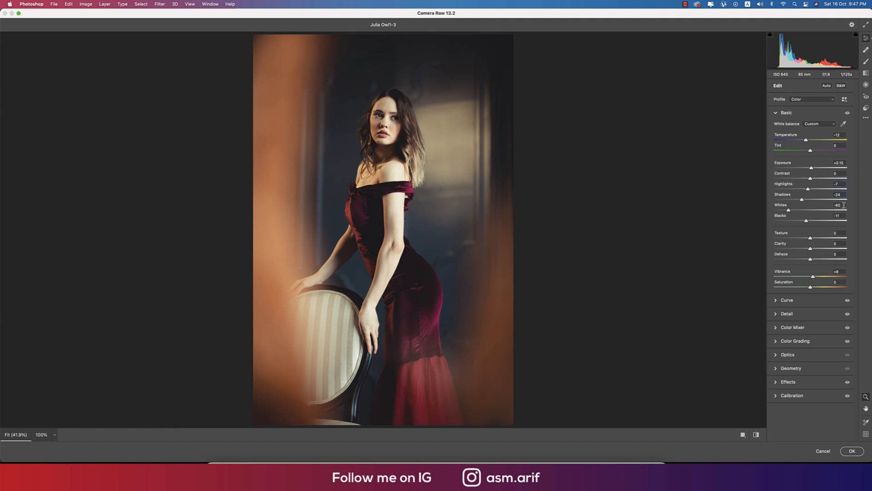
{"action": "double_click", "coordinate": [837, 215]}
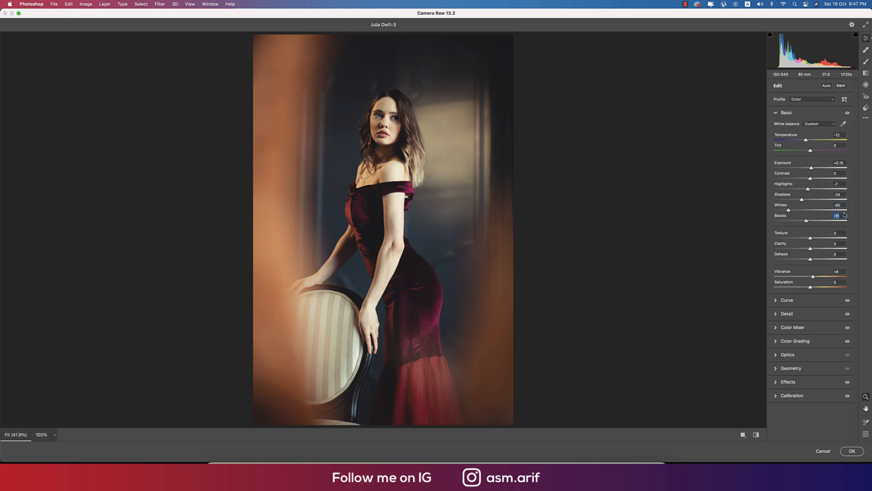
{"action": "mouse_move", "coordinate": [856, 244]}
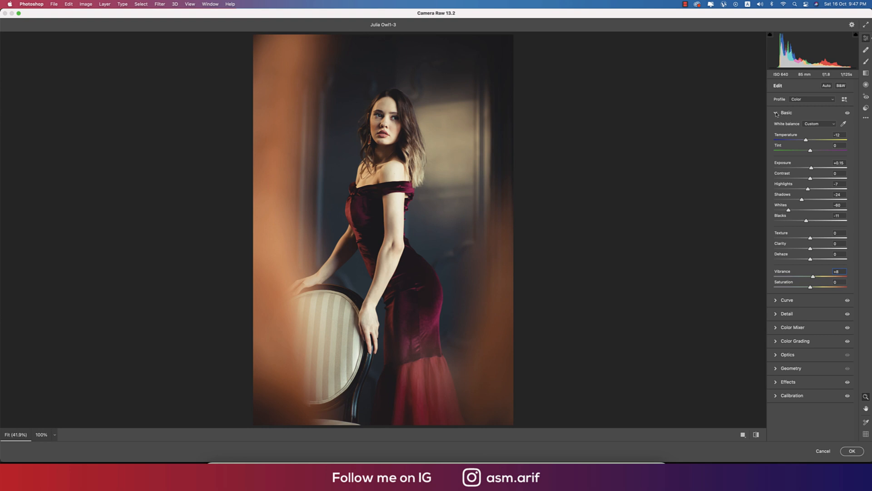
{"action": "left_click", "coordinate": [787, 300]}
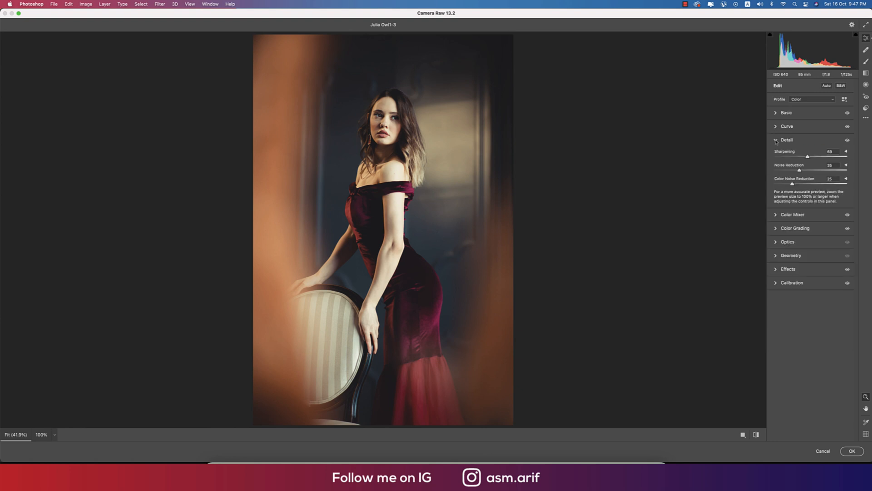
Confirm sharpening with noise reduction 35 and colour noise reduction 25, then fold the Detail panel
{"action": "triple_click", "coordinate": [830, 152]}
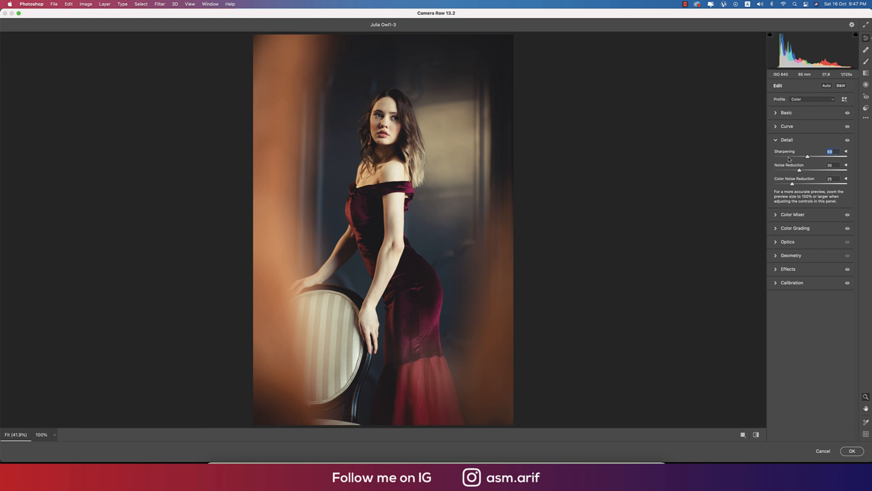
{"action": "left_click", "coordinate": [786, 140]}
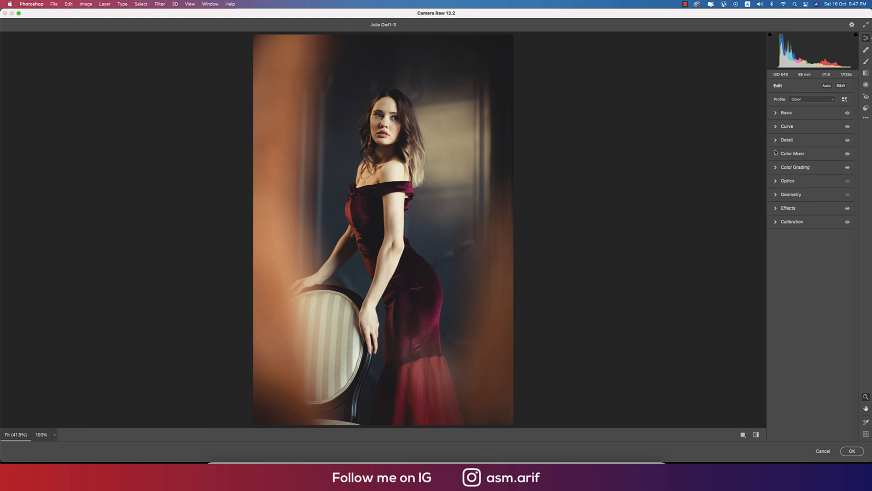
{"action": "left_click", "coordinate": [792, 154]}
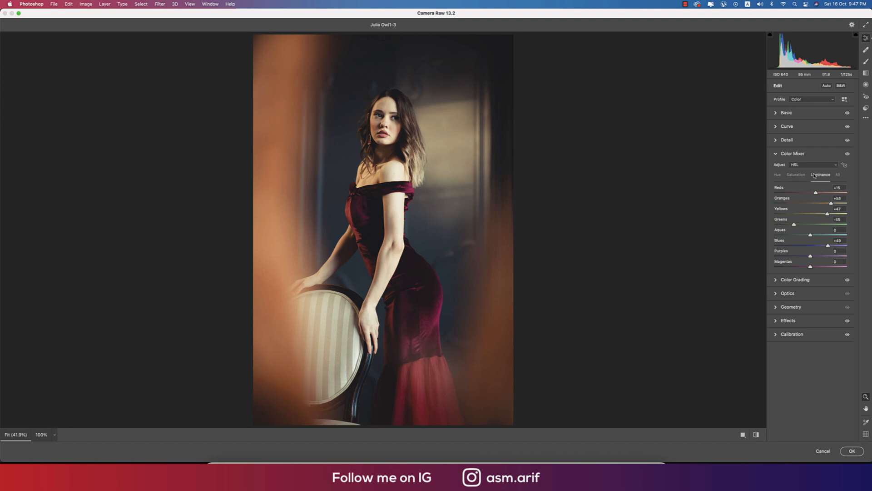
{"action": "left_click", "coordinate": [777, 174]}
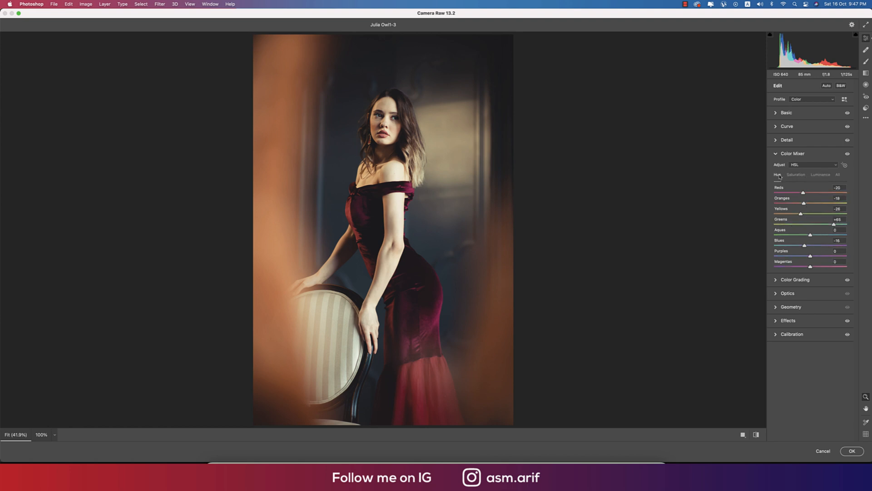
{"action": "left_click", "coordinate": [795, 174]}
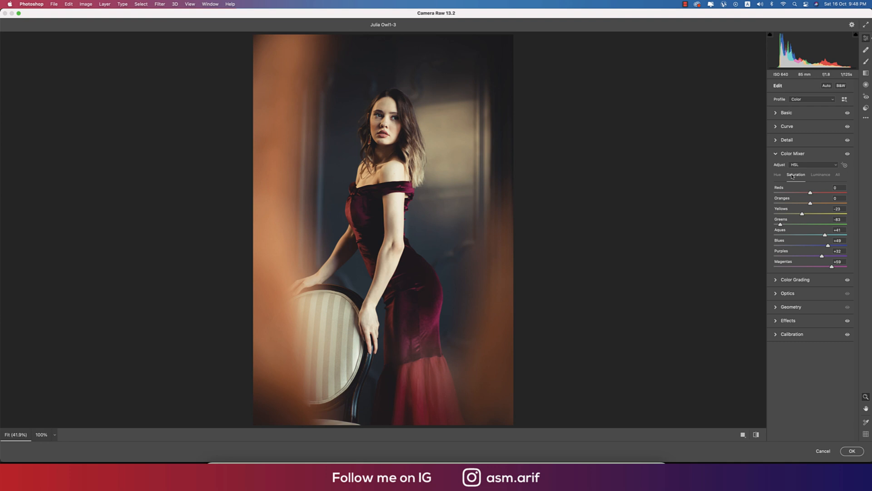
{"action": "left_click", "coordinate": [820, 174]}
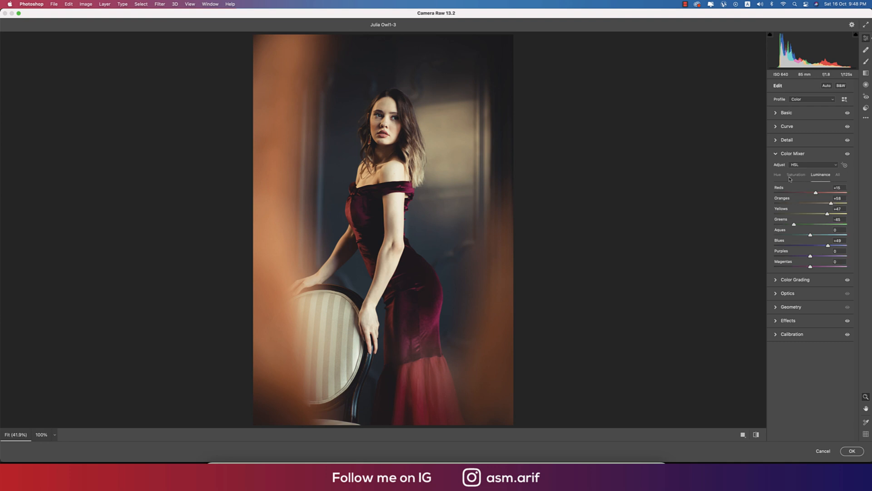
{"action": "left_click", "coordinate": [777, 174]}
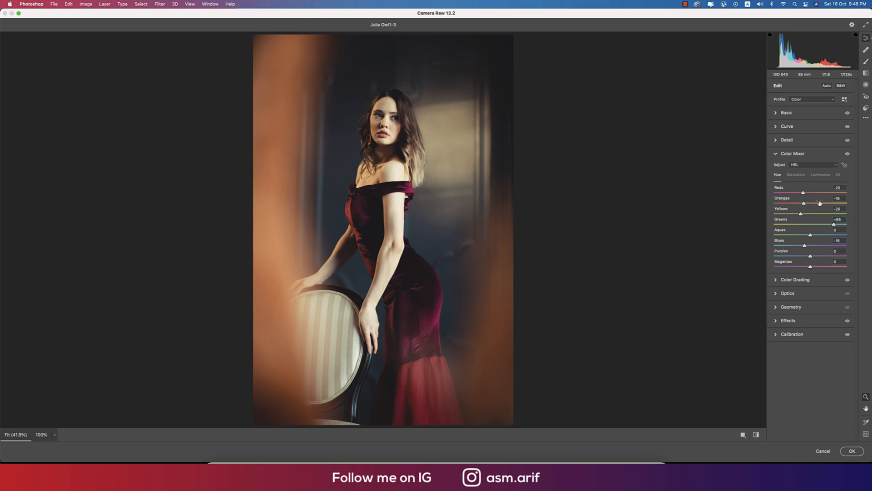
{"action": "left_click", "coordinate": [796, 174]}
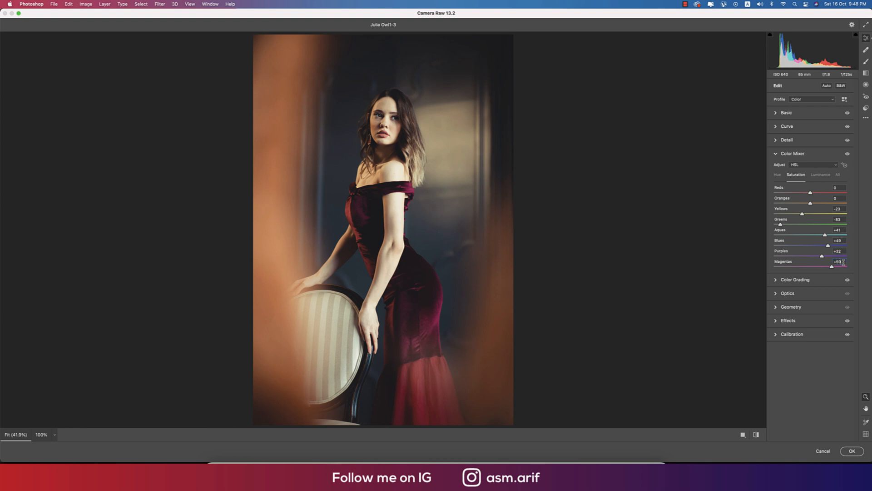
{"action": "left_click", "coordinate": [820, 174]}
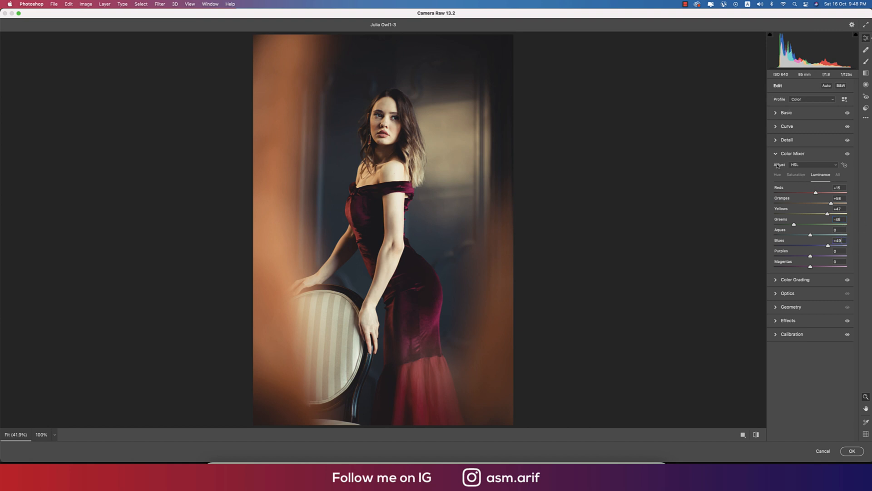
{"action": "left_click", "coordinate": [793, 154]}
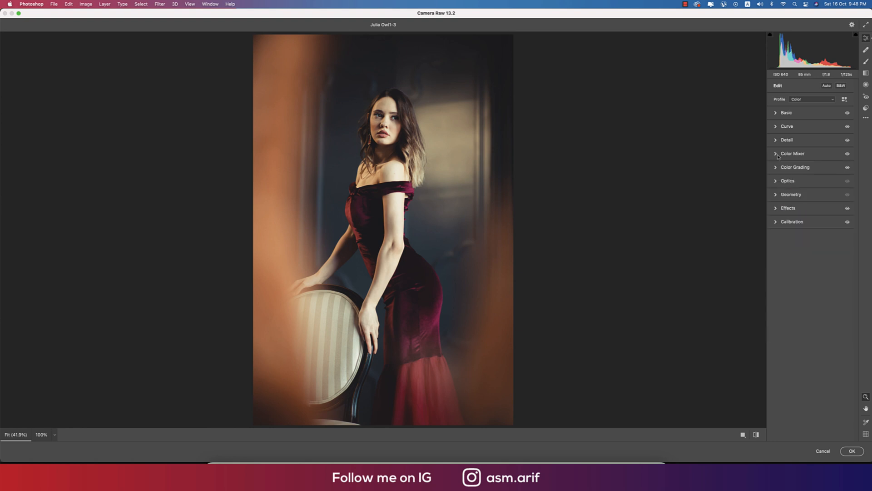
Expand Color Grading and review the midtones, shadows and highlights wheels
{"action": "left_click", "coordinate": [794, 166]}
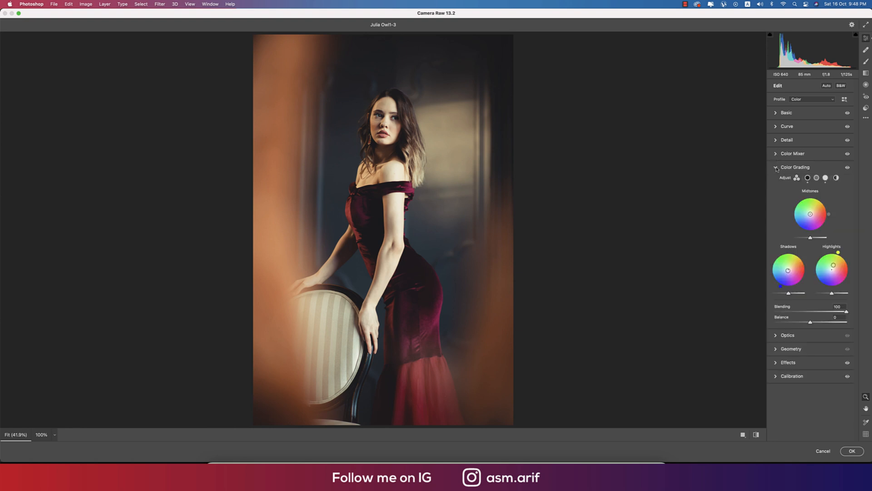
{"action": "mouse_move", "coordinate": [799, 193]}
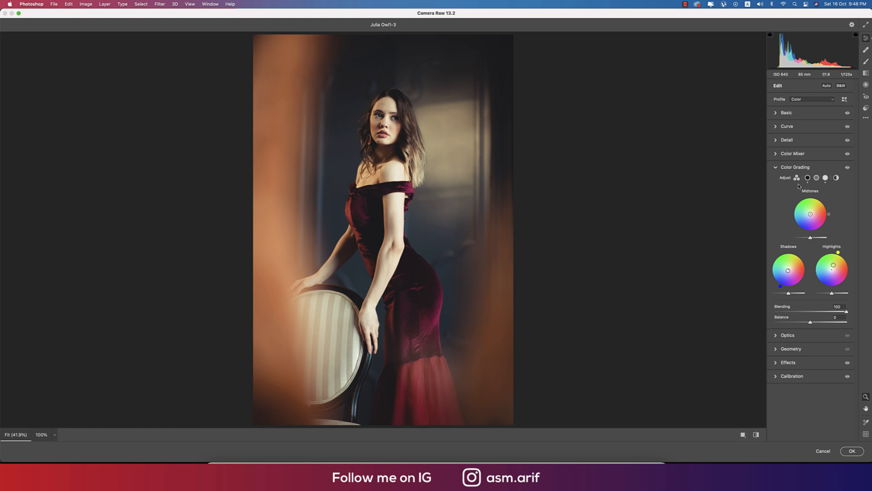
{"action": "left_click", "coordinate": [815, 178]}
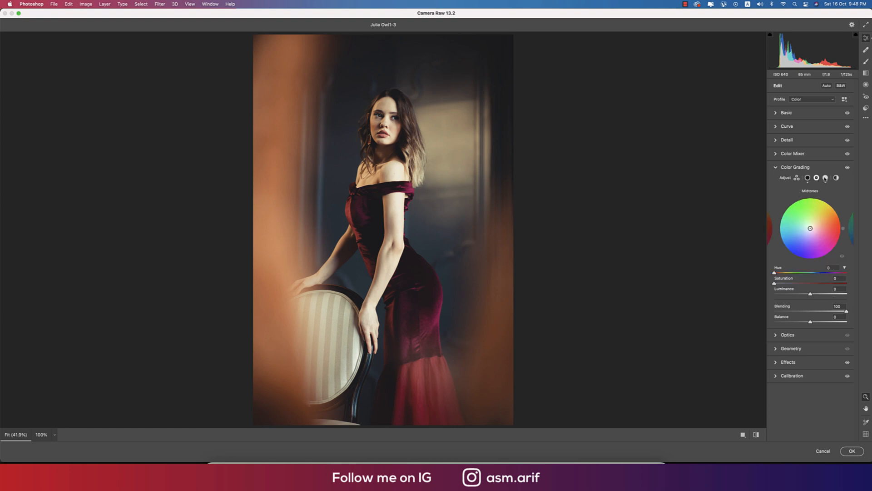
{"action": "left_click", "coordinate": [817, 178]}
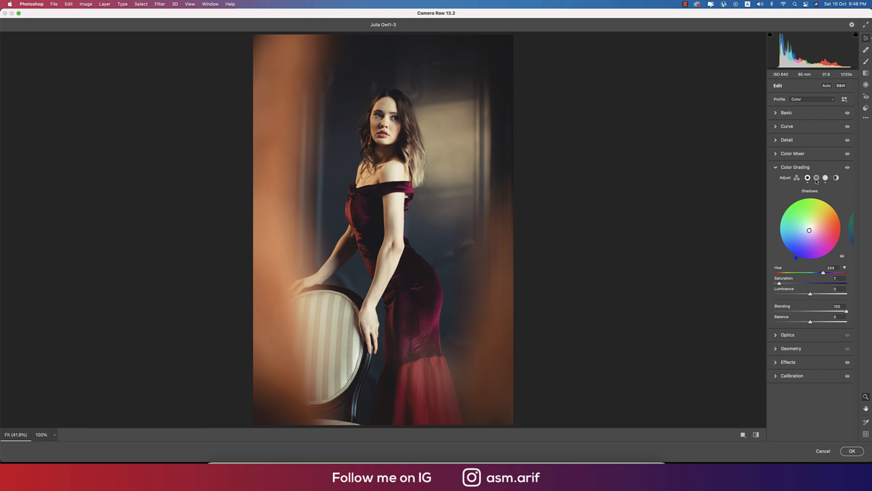
{"action": "mouse_move", "coordinate": [816, 178]}
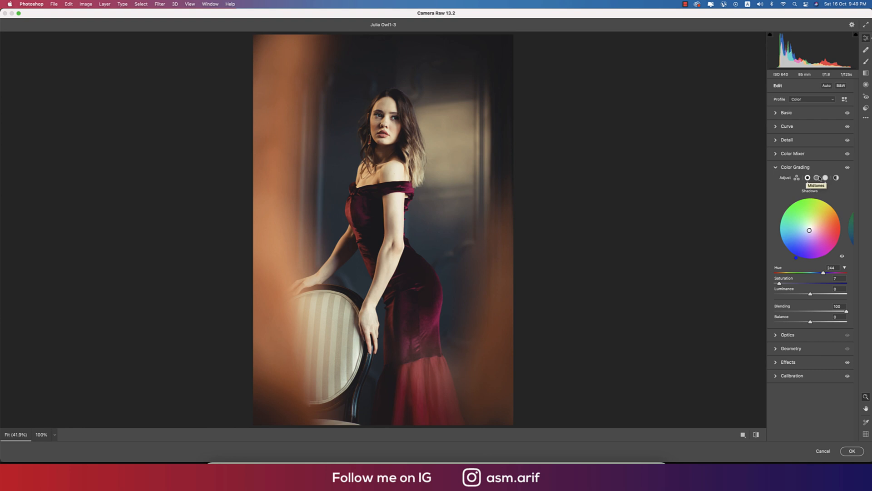
{"action": "left_click", "coordinate": [825, 178]}
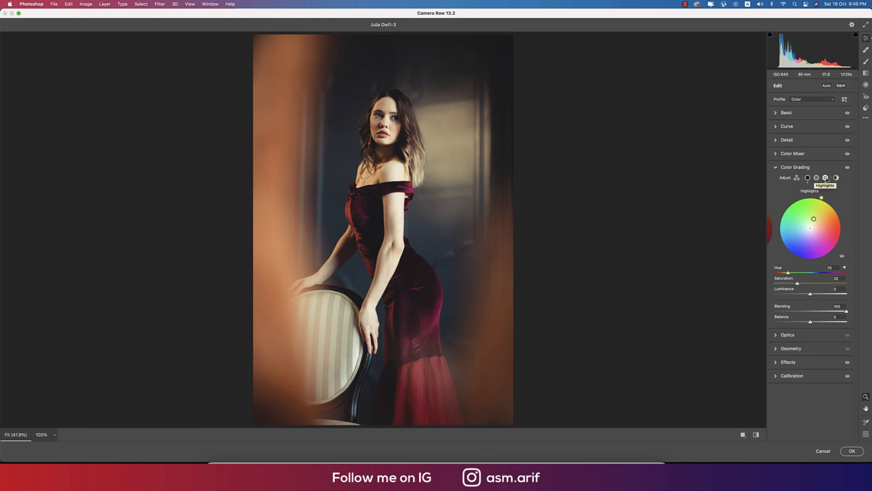
{"action": "left_click", "coordinate": [816, 178]}
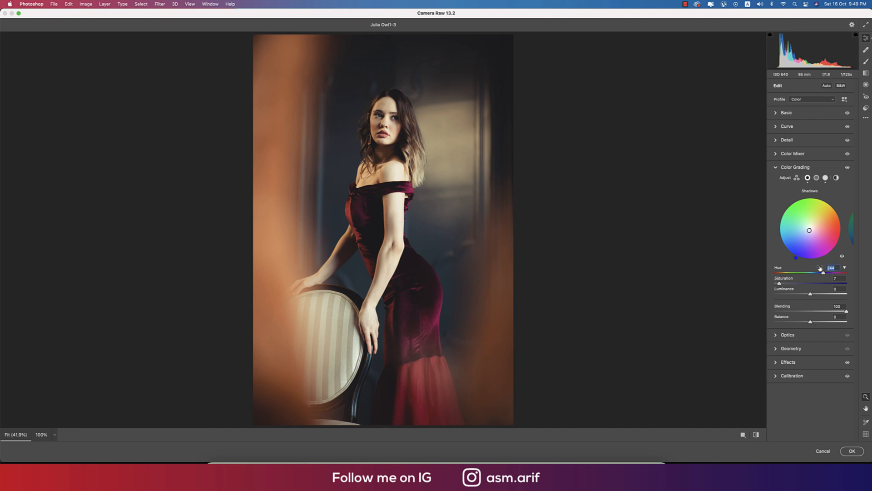
{"action": "mouse_move", "coordinate": [832, 256]}
{"action": "type", "text": "0"}
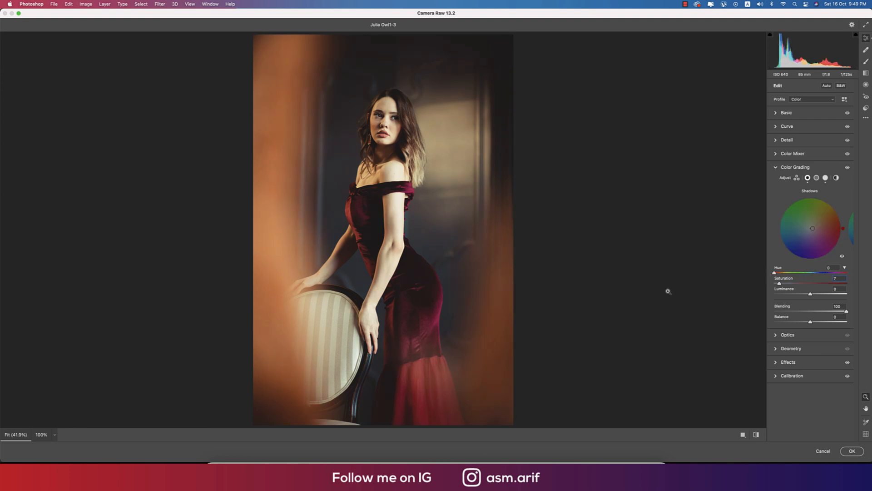
Undo trial hue changes to keep shadows at 244 and highlights at 70, then collapse Color Grading
{"action": "key", "text": "cmd+z"}
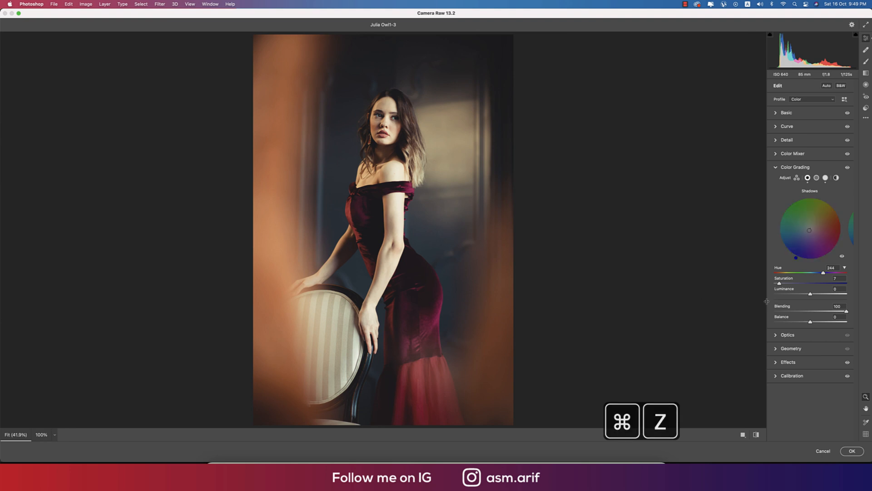
{"action": "left_click", "coordinate": [825, 178]}
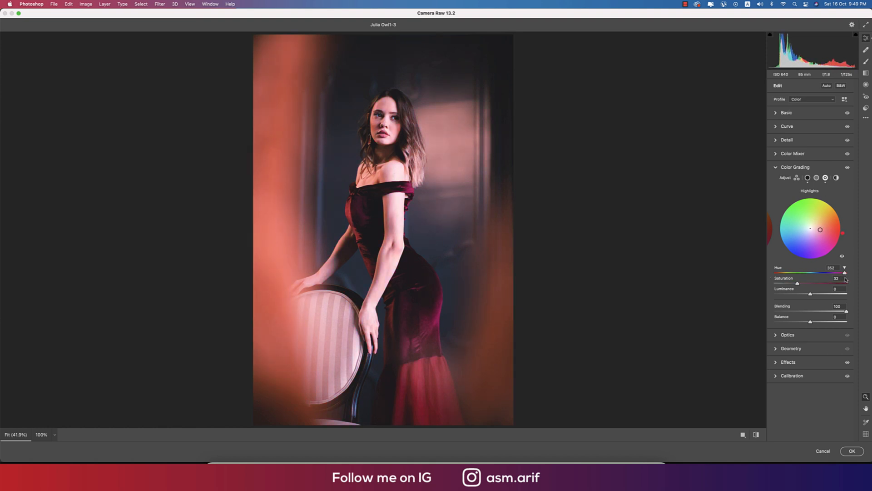
{"action": "key", "text": "cmd+z"}
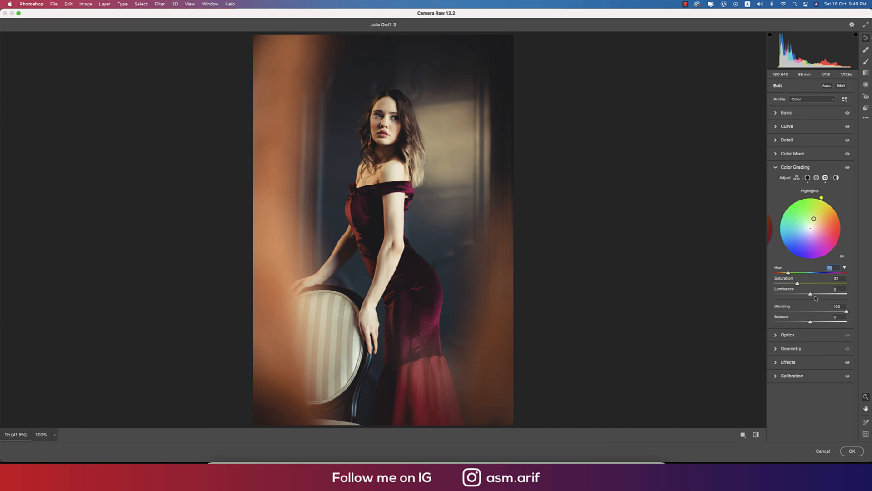
{"action": "left_click", "coordinate": [835, 278]}
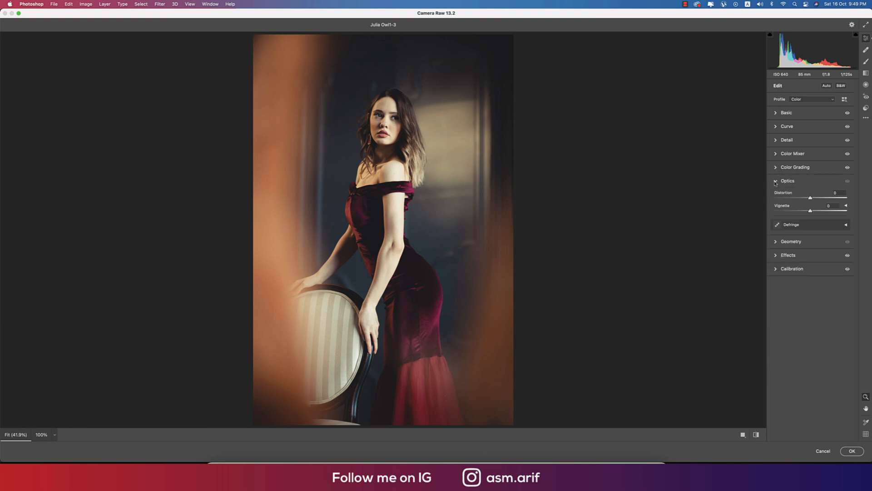
Give the portrait a subtle edge vignette of about -12 in the Effects panel
{"action": "left_click", "coordinate": [776, 180]}
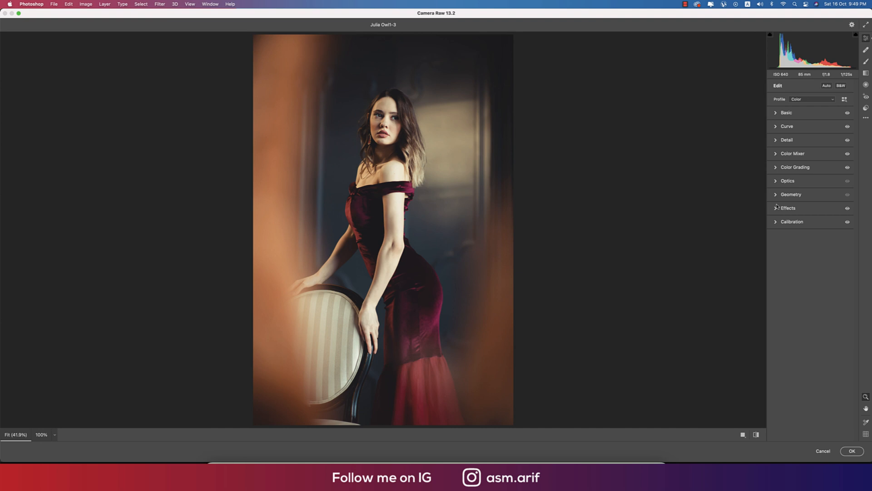
{"action": "left_click", "coordinate": [788, 207]}
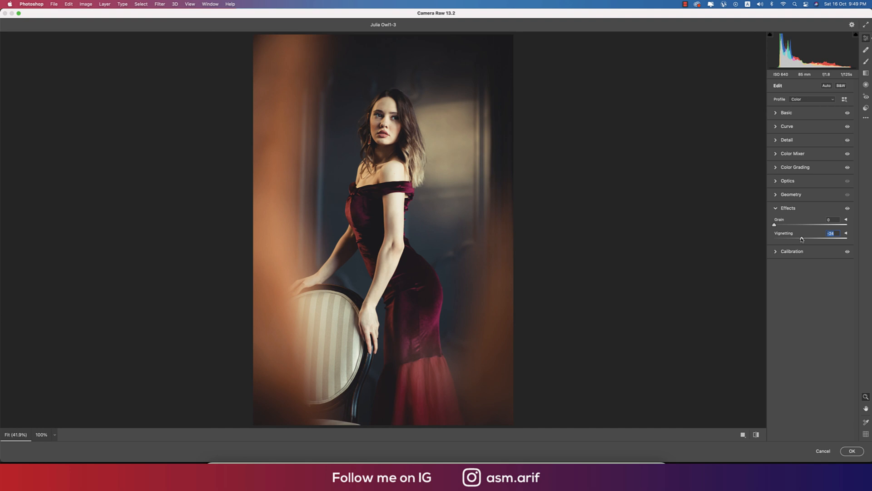
{"action": "key", "text": "cmd+z"}
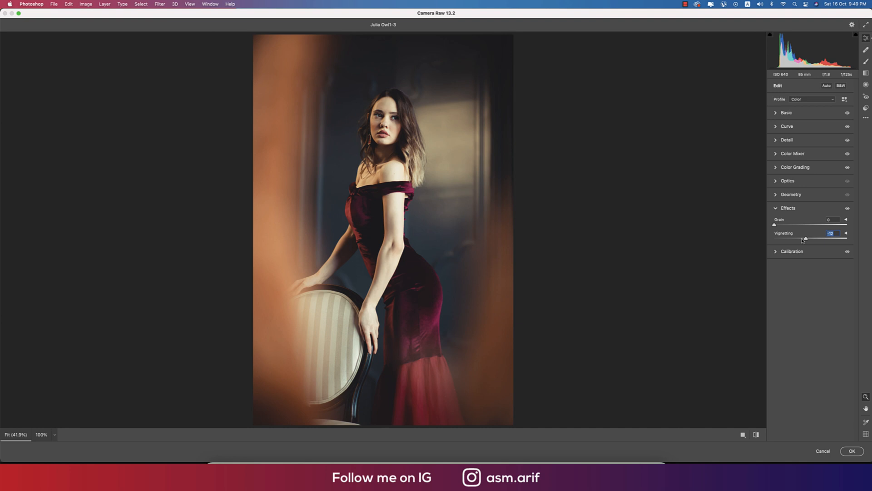
{"action": "left_click", "coordinate": [787, 208]}
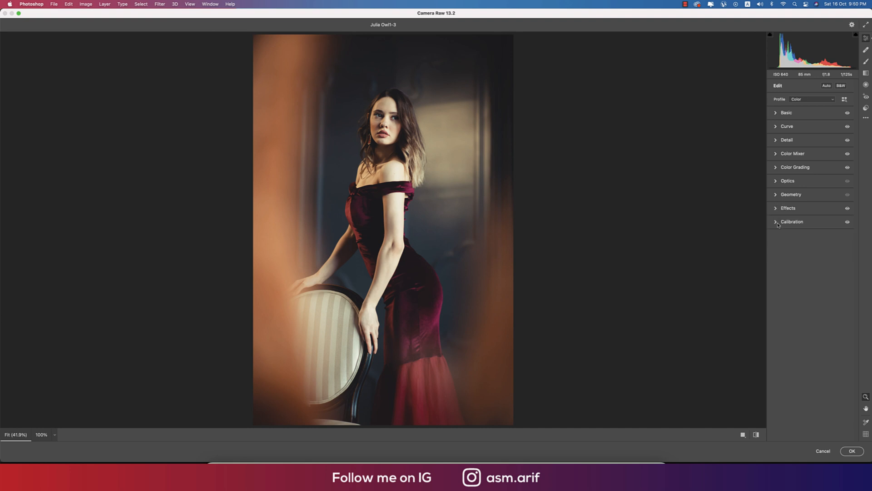
Set Calibration Red Primary Hue +63 and Green Primary Hue +45, undoing extreme trials
{"action": "left_click", "coordinate": [791, 221]}
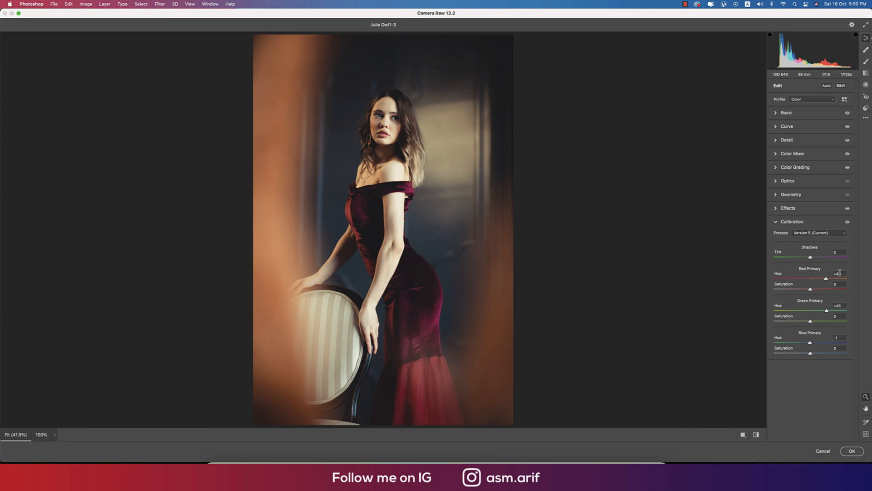
{"action": "double_click", "coordinate": [837, 273]}
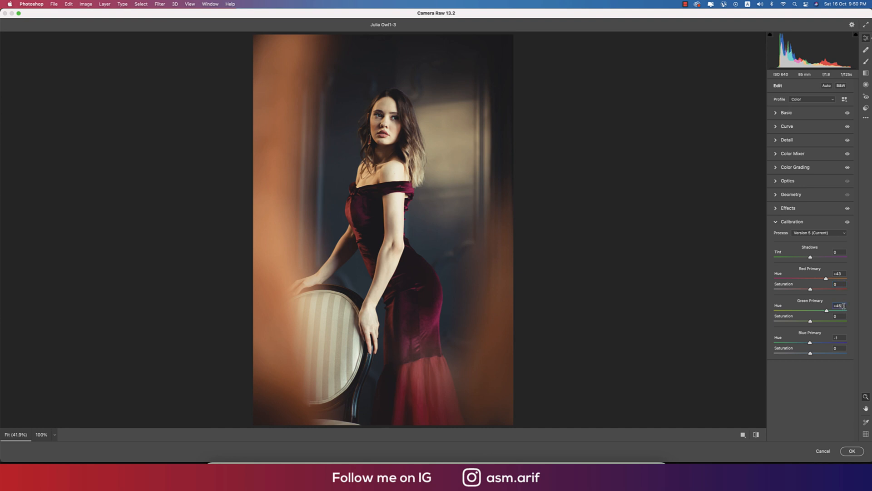
{"action": "double_click", "coordinate": [837, 305]}
{"action": "type", "text": "+100"}
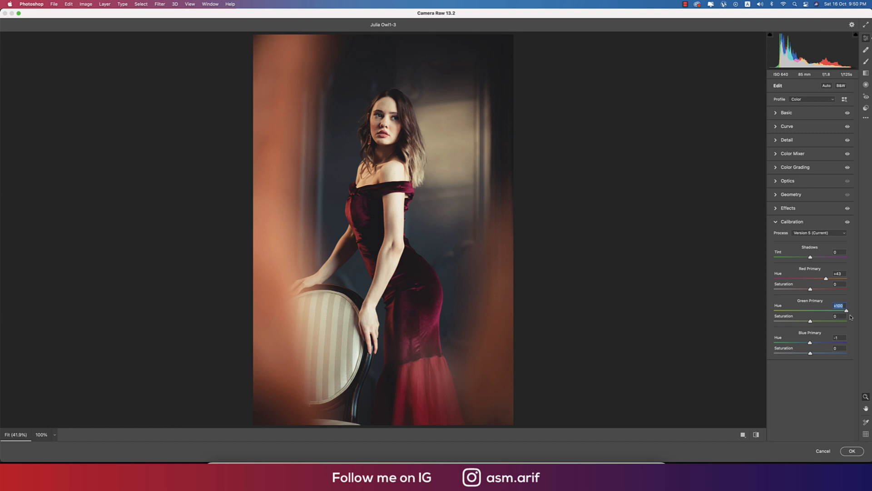
{"action": "key", "text": "cmd+z"}
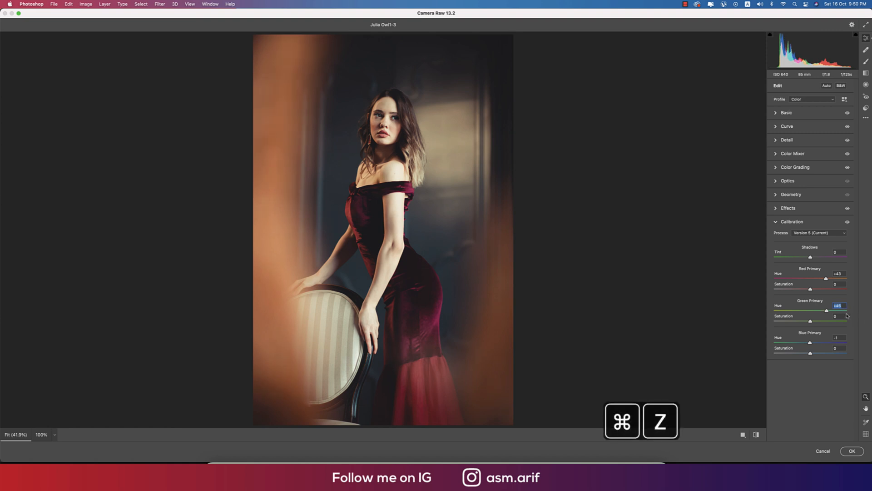
{"action": "key", "text": "cmd+z"}
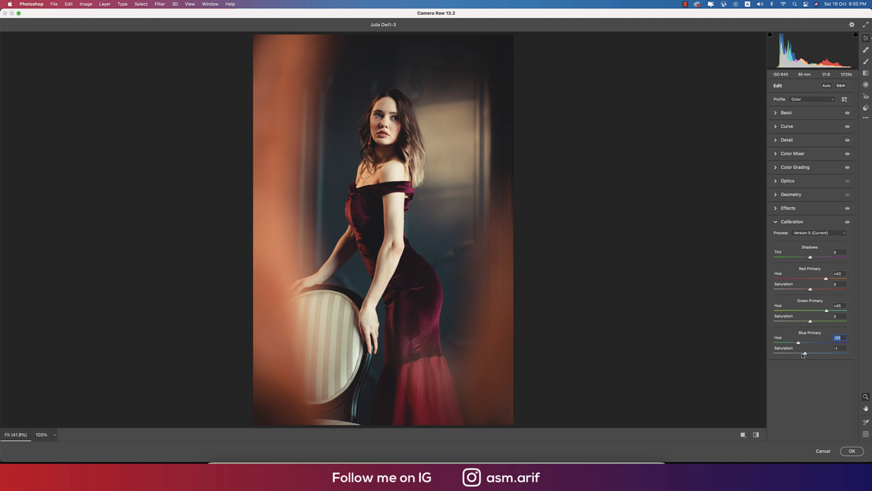
Undo the Blue Primary hue and saturation tweaks and commit the Camera Raw grade with OK
{"action": "key", "text": "cmd+z"}
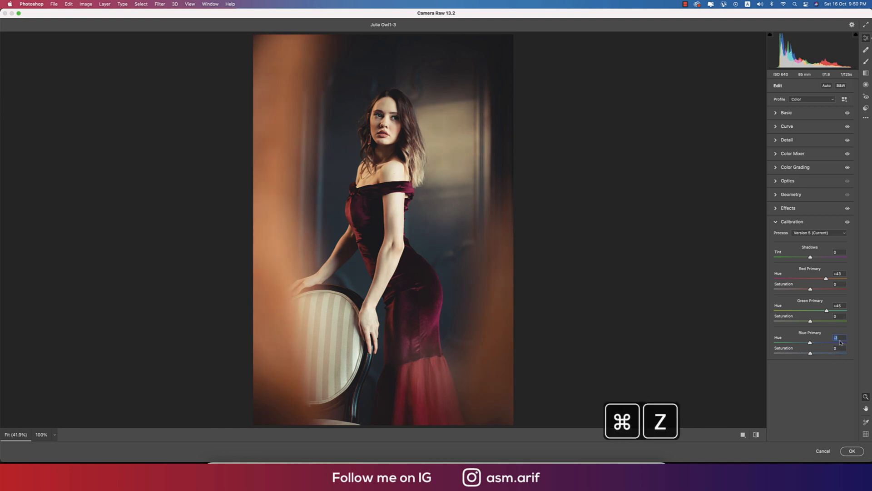
{"action": "key", "text": "cmd+z"}
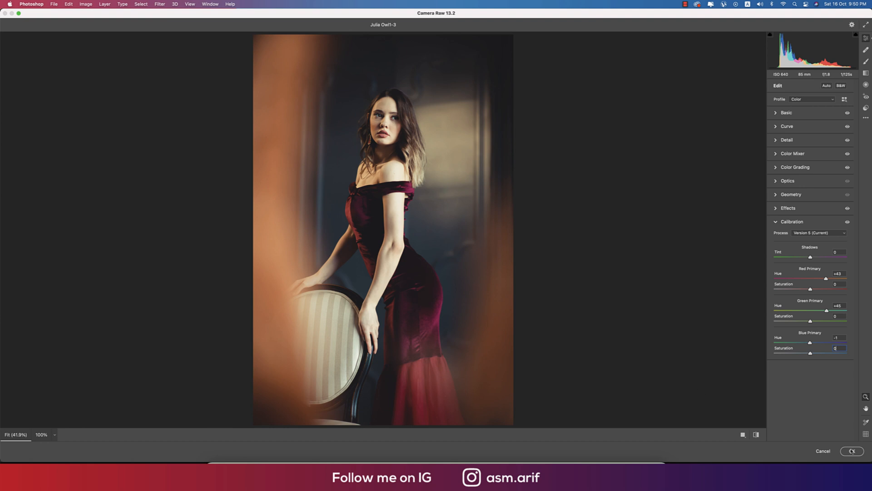
{"action": "left_click", "coordinate": [851, 451]}
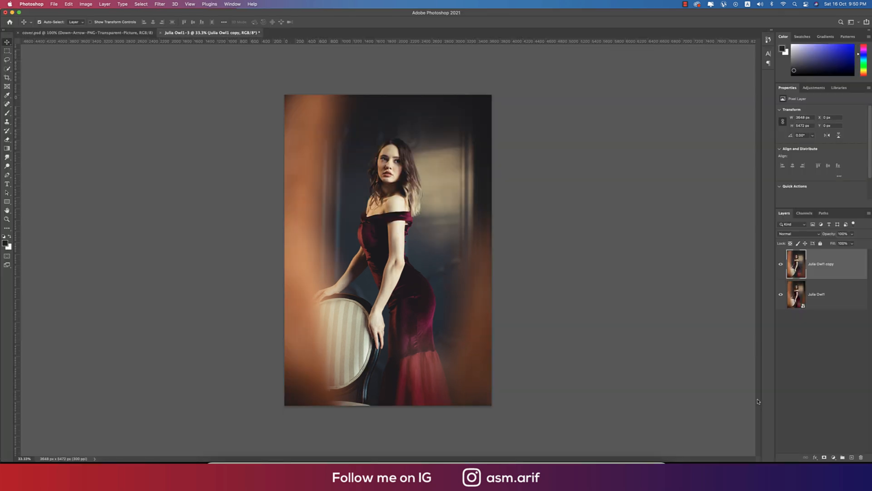
Fit the graded portrait on screen with Cmd+0 and head to the Filter menu for Nik Collection
{"action": "left_click", "coordinate": [780, 264]}
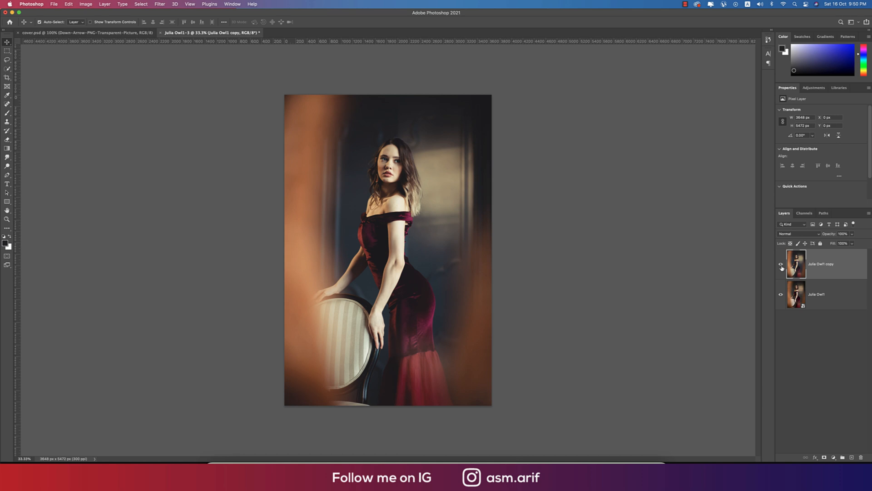
{"action": "key", "text": "cmd+0"}
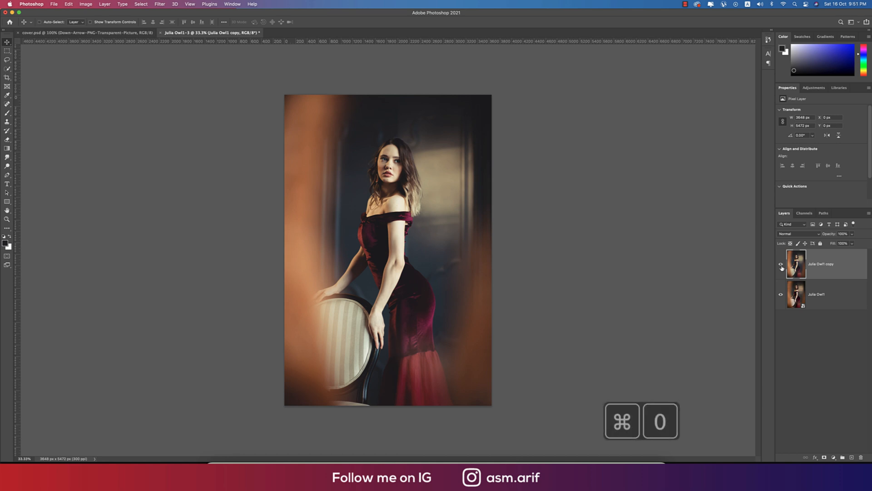
{"action": "key", "text": "cmd+0"}
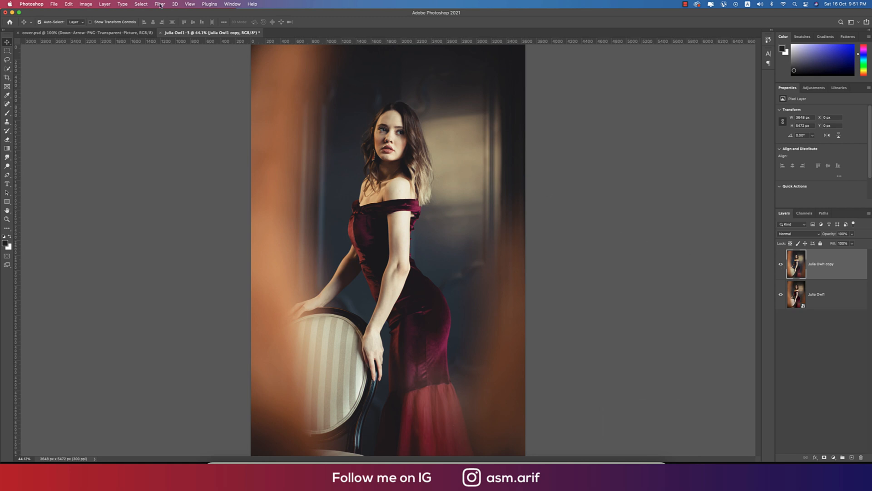
{"action": "left_click", "coordinate": [160, 4]}
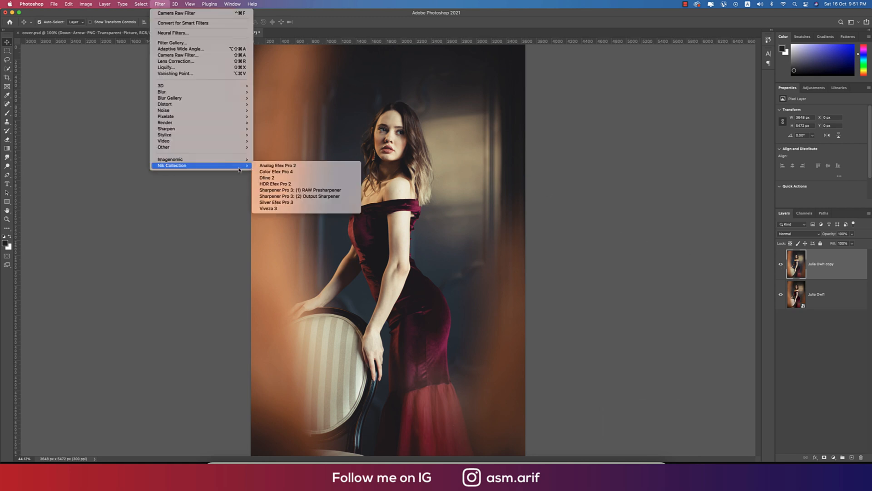
Apply Color Efex Pro 4 Cross Processing with a chosen method at 33% strength
{"action": "left_click", "coordinate": [275, 171]}
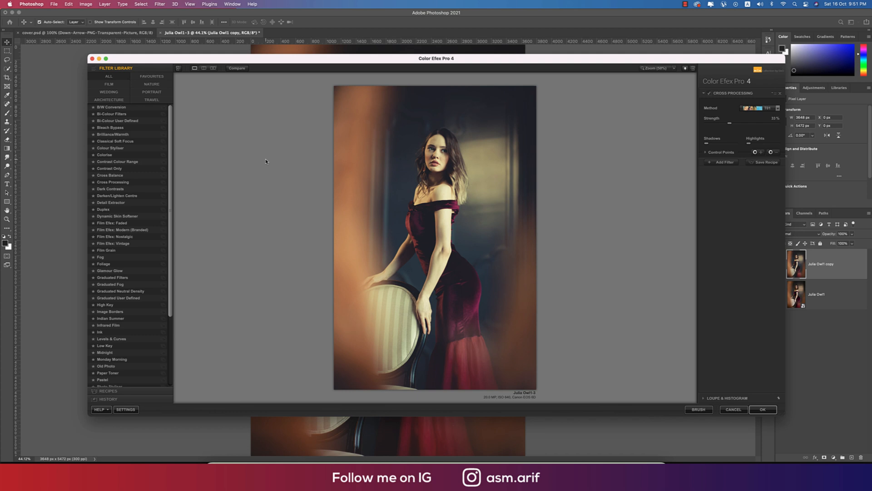
{"action": "left_click", "coordinate": [113, 181]}
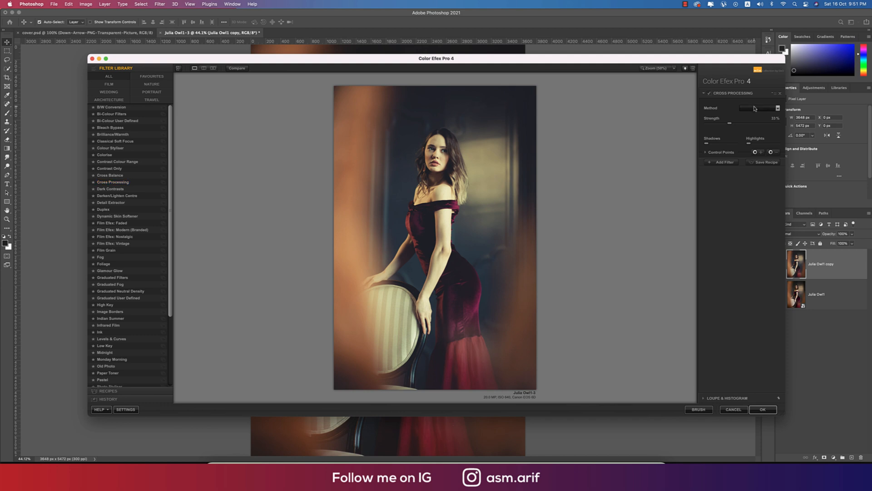
{"action": "left_click", "coordinate": [773, 108]}
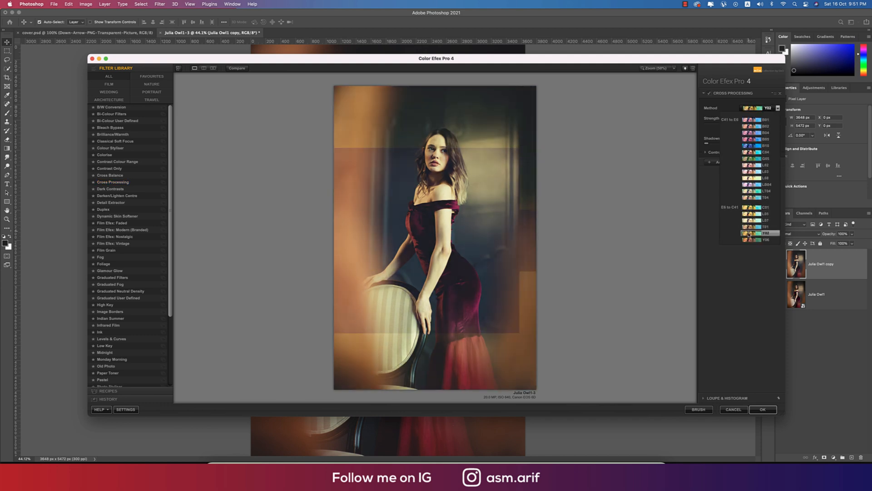
{"action": "left_click", "coordinate": [757, 213]}
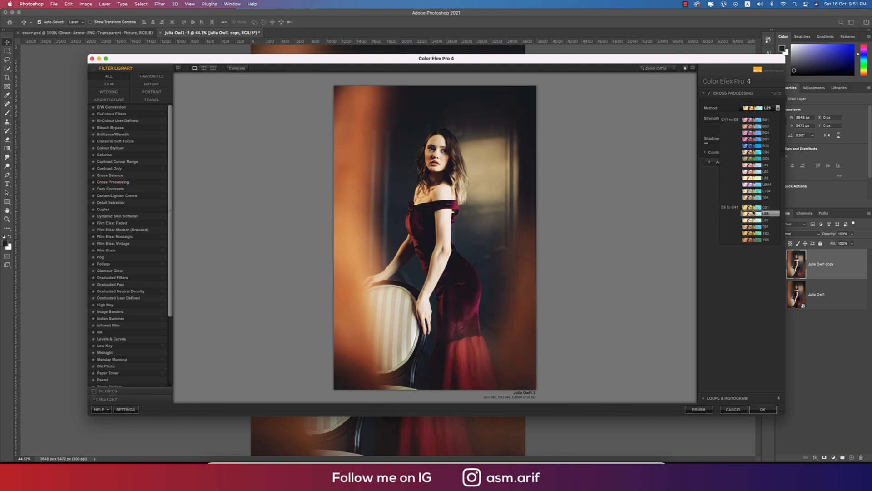
{"action": "left_click", "coordinate": [753, 226]}
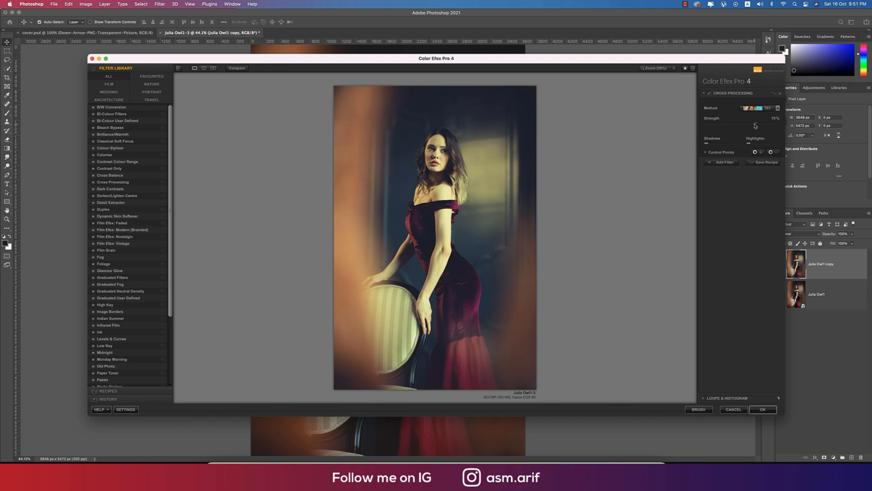
{"action": "key", "text": "cmd+z"}
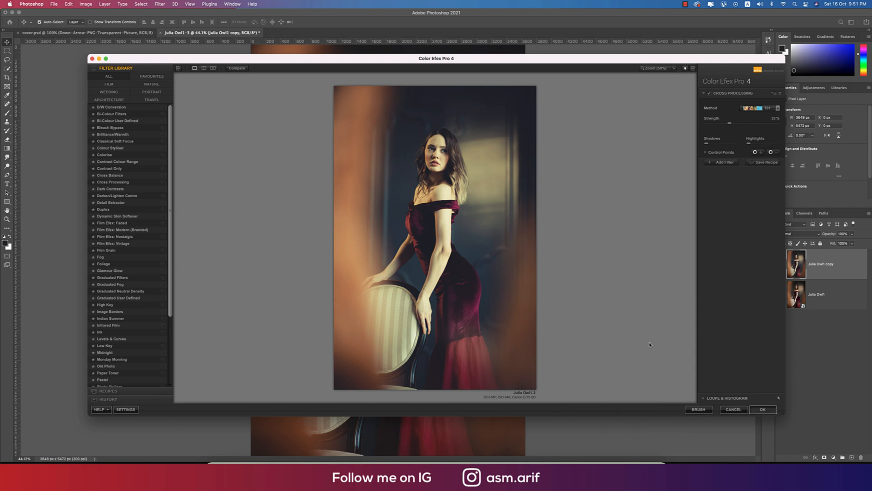
{"action": "left_click", "coordinate": [763, 409]}
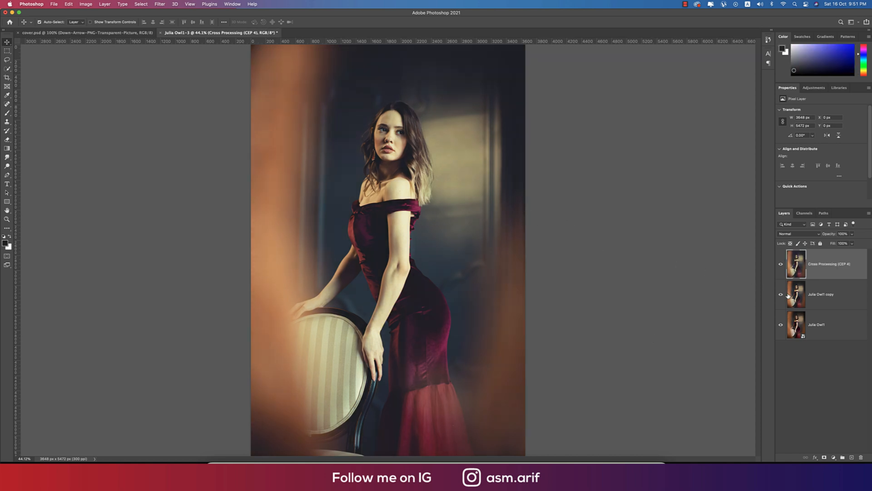
Add a Levels adjustment layer at the top of the layer stack
{"action": "left_click", "coordinate": [780, 325]}
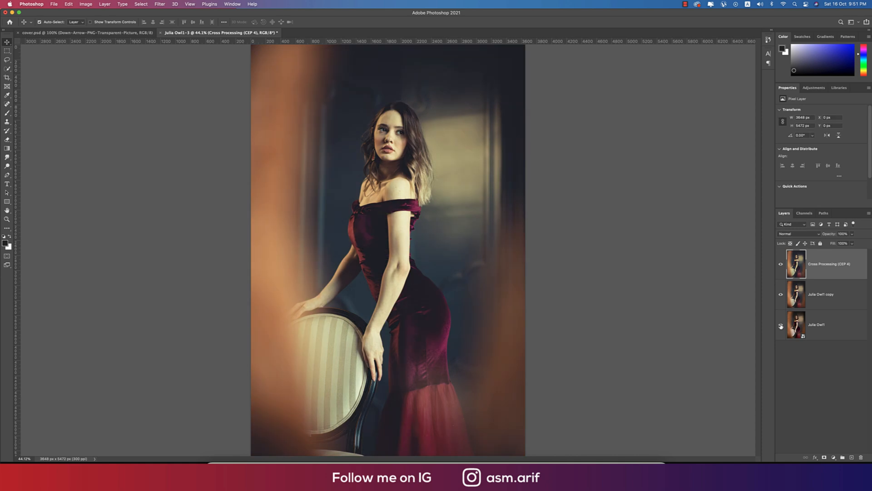
{"action": "left_click", "coordinate": [780, 325]}
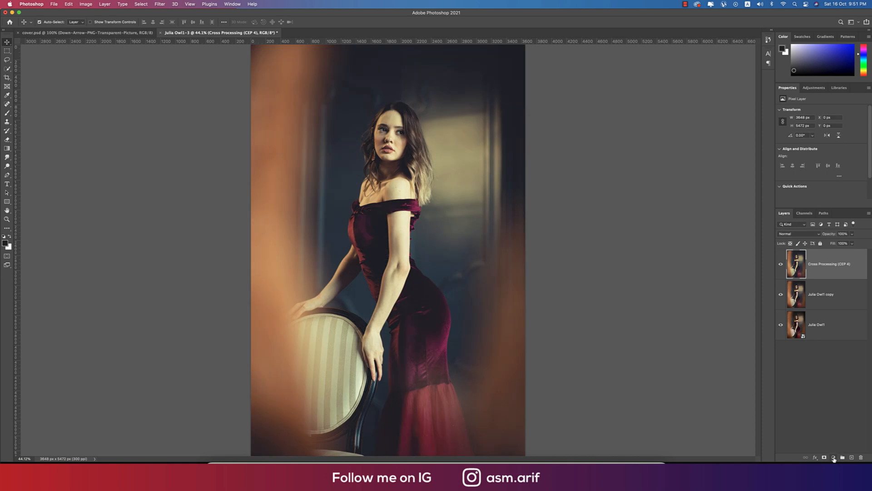
{"action": "left_click", "coordinate": [834, 457]}
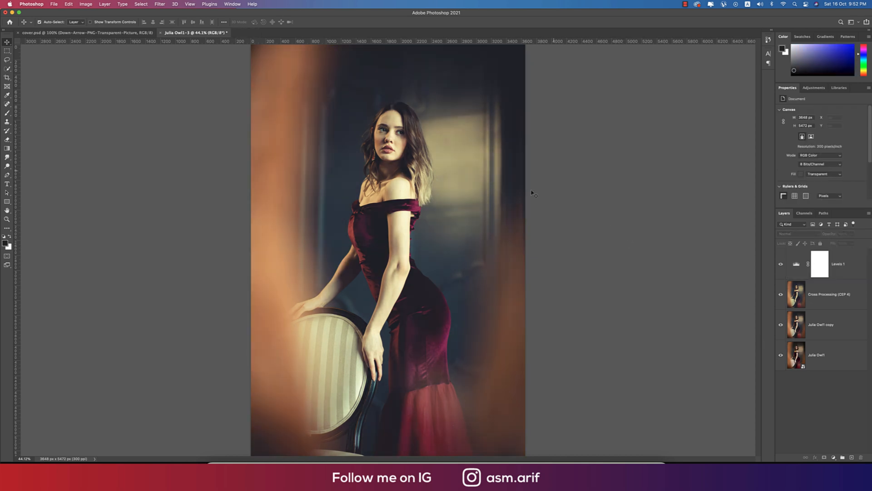
Return to cover.psd and select the dark blue palette swatch
{"action": "left_click", "coordinate": [72, 32]}
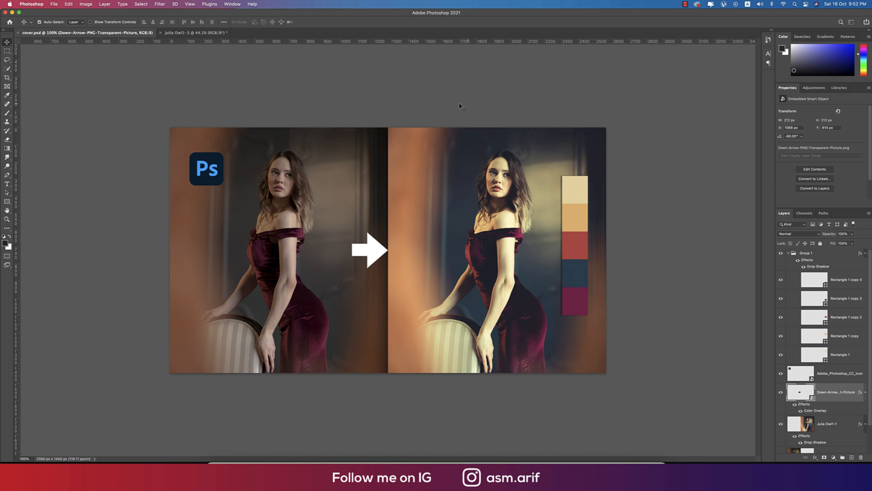
{"action": "mouse_move", "coordinate": [575, 196]}
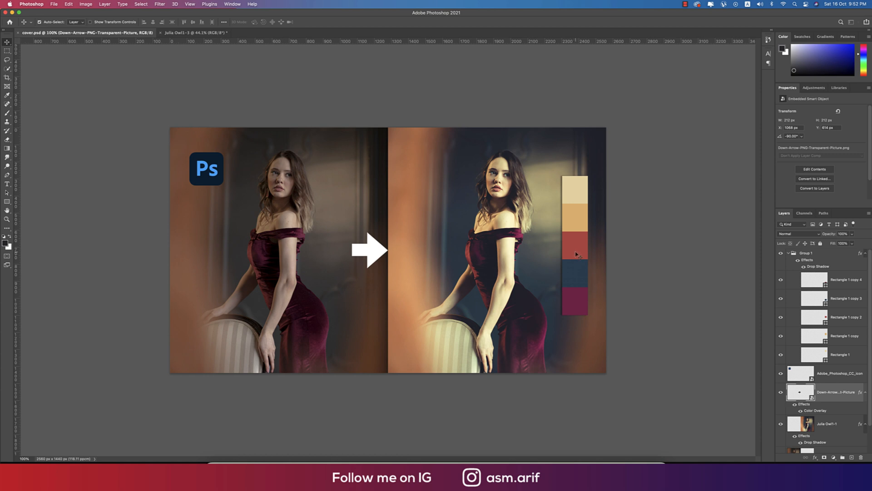
{"action": "mouse_move", "coordinate": [532, 234]}
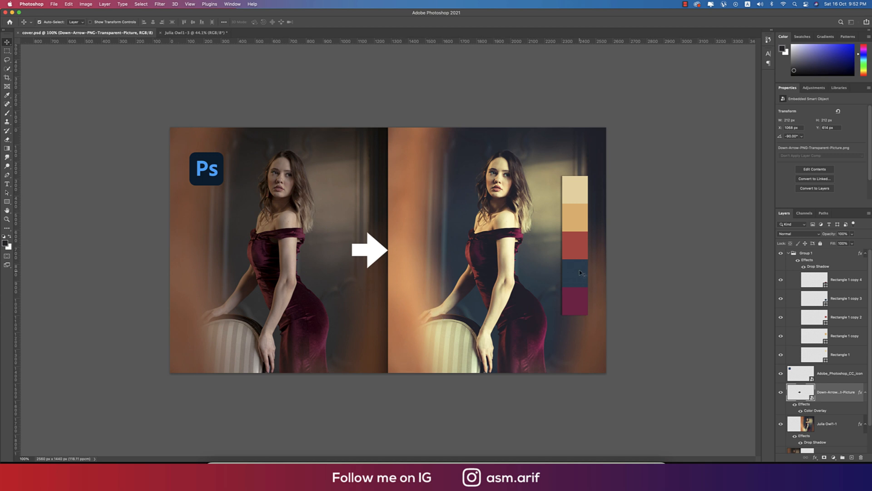
{"action": "left_click", "coordinate": [833, 298]}
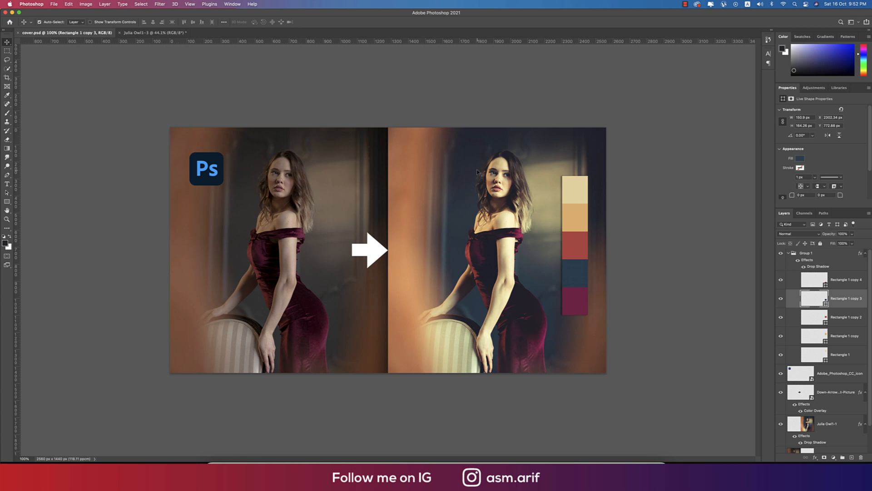
{"action": "mouse_move", "coordinate": [566, 299]}
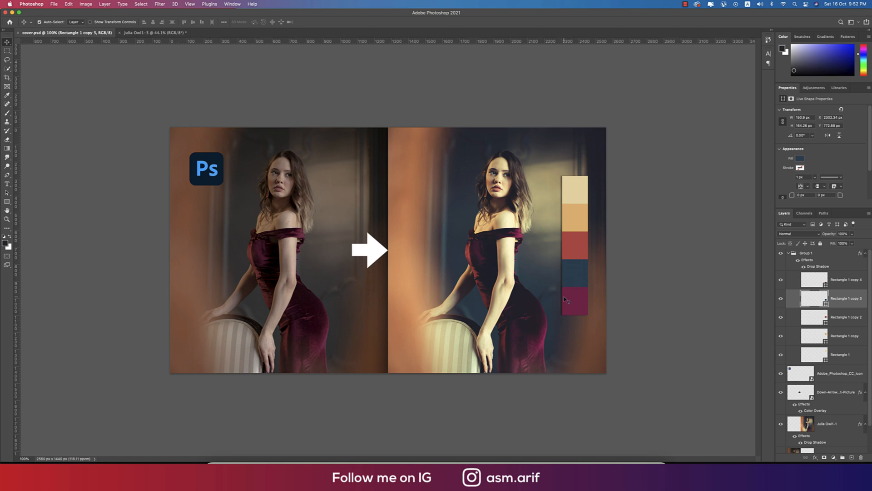
{"action": "mouse_move", "coordinate": [568, 300]}
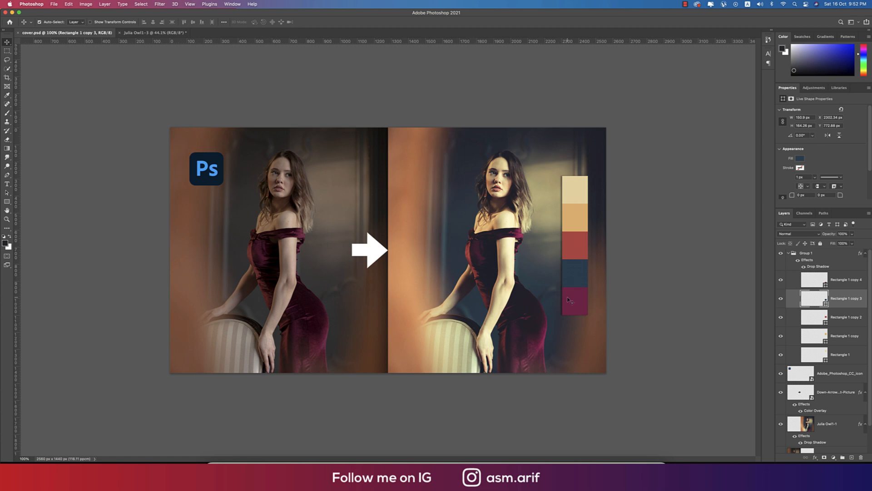